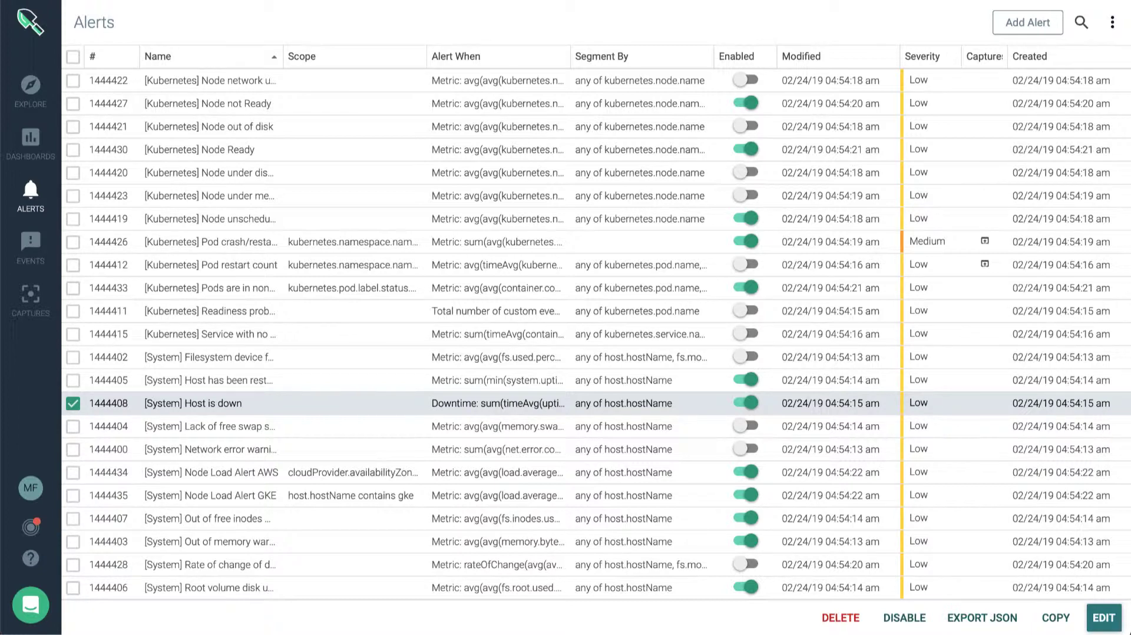
mouse_move(31, 102)
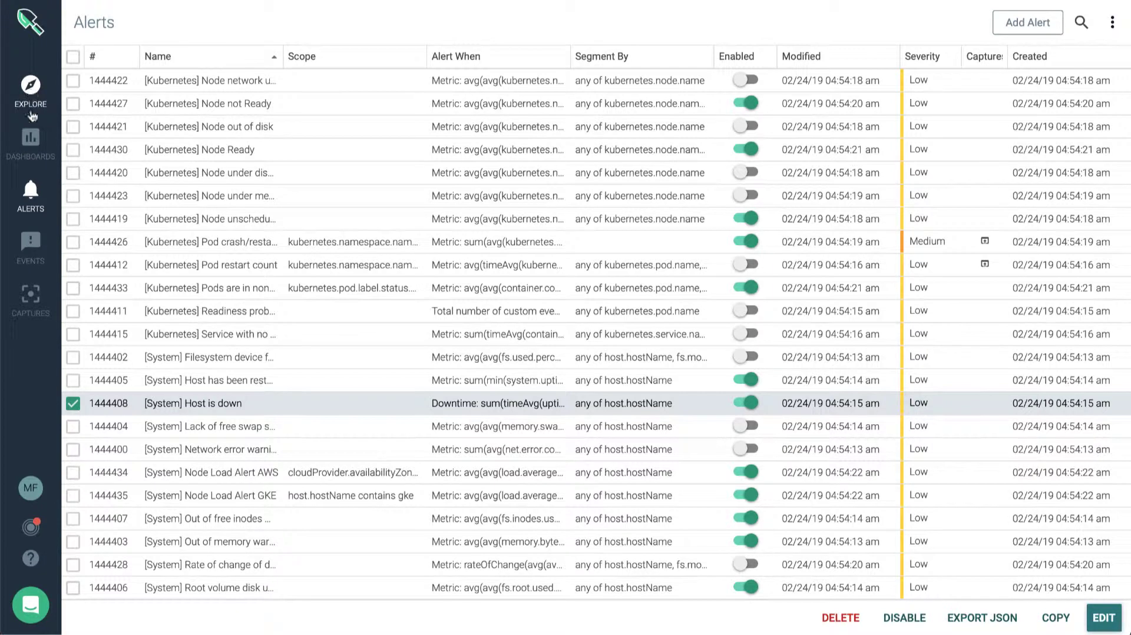
mouse_move(30, 137)
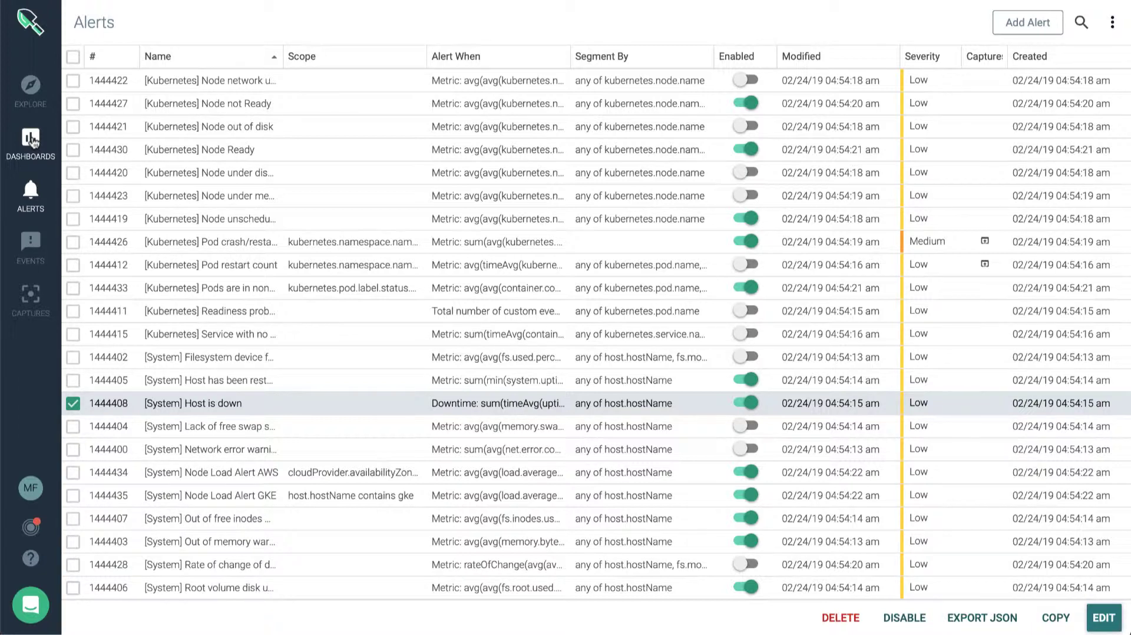
Open Explore and browse the grouping options, keeping Deployments and Pods.
left_click(30, 87)
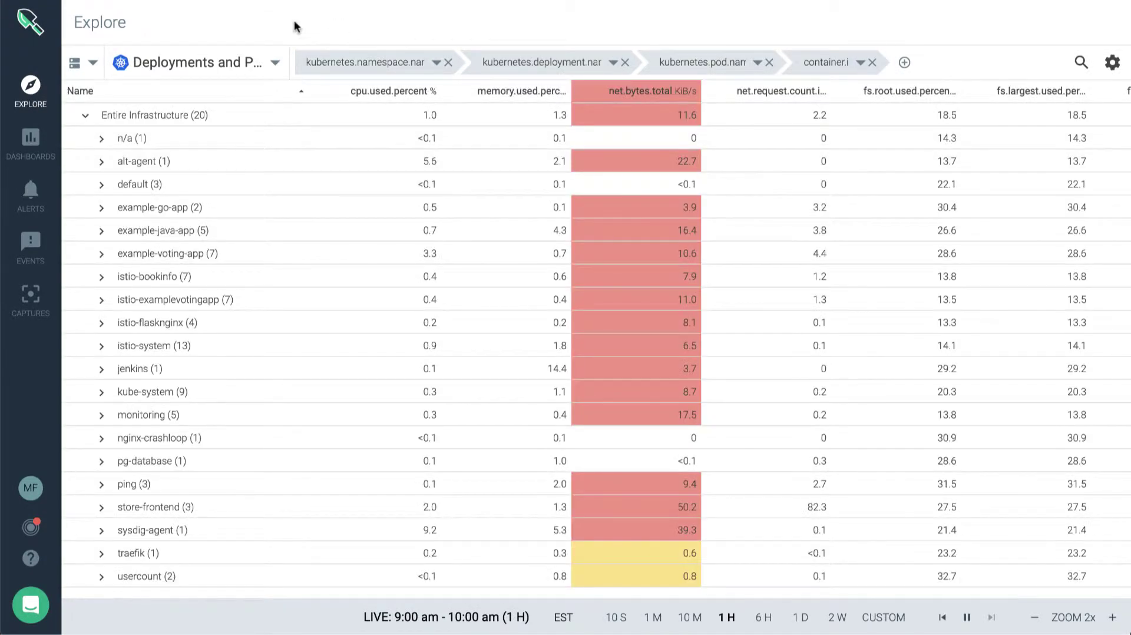
mouse_move(276, 68)
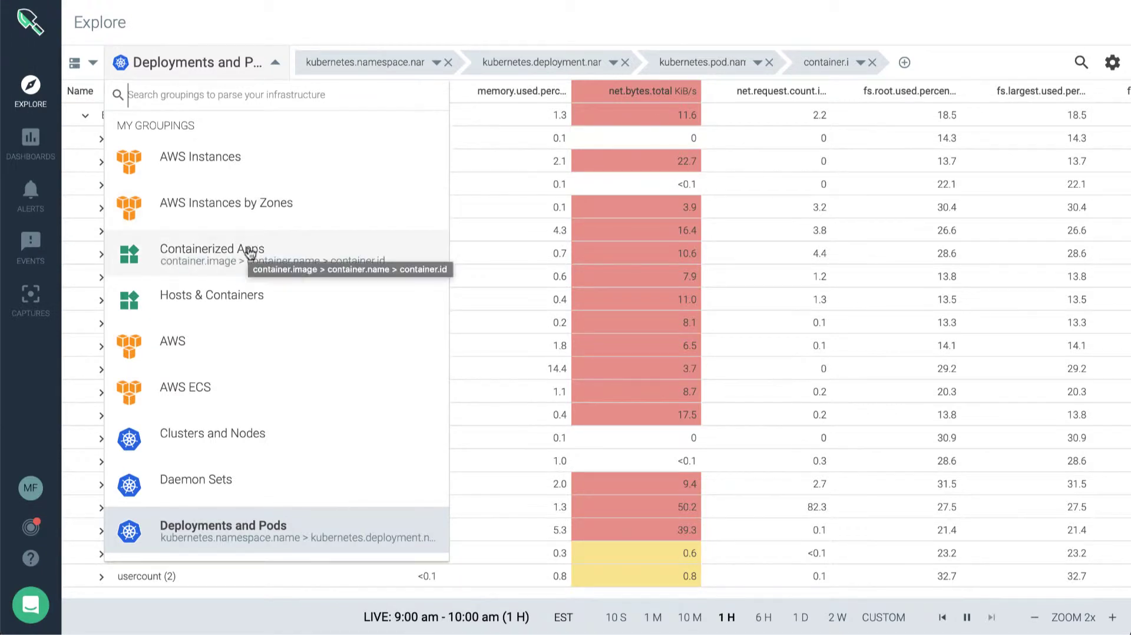
mouse_move(243, 297)
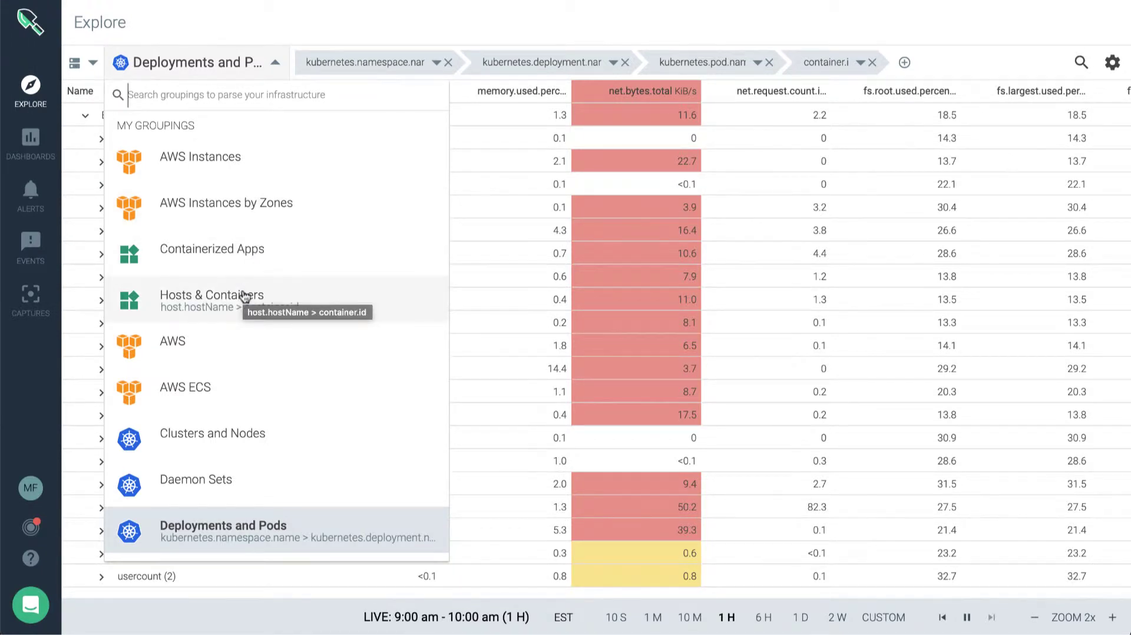
scroll("down", 3)
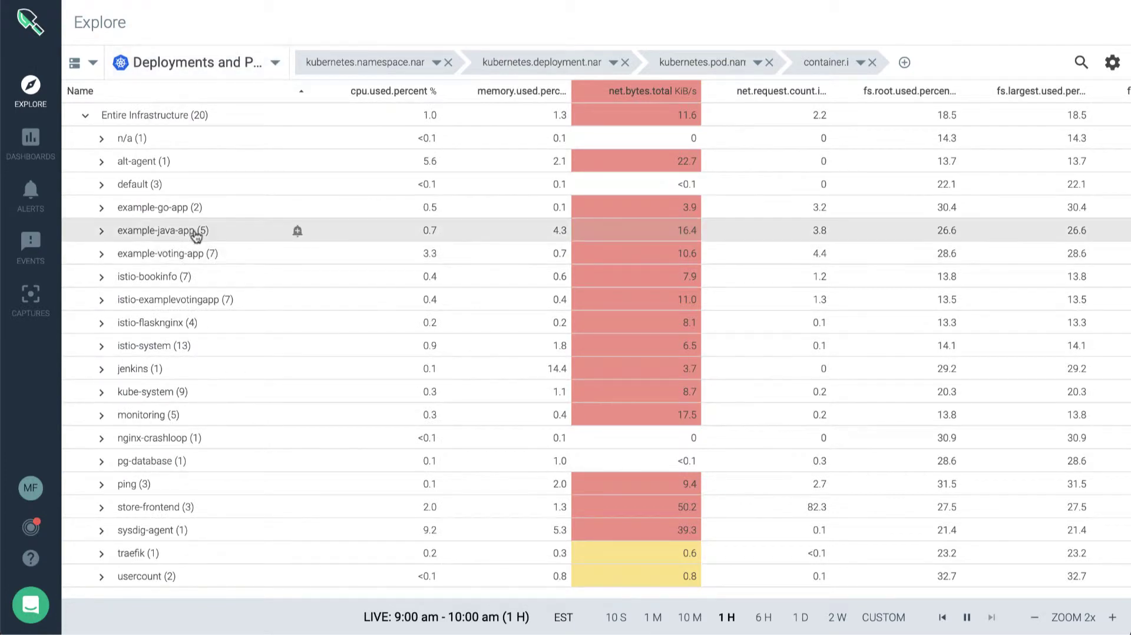
Drill into example-java-app and list its available dashboards.
left_click(168, 230)
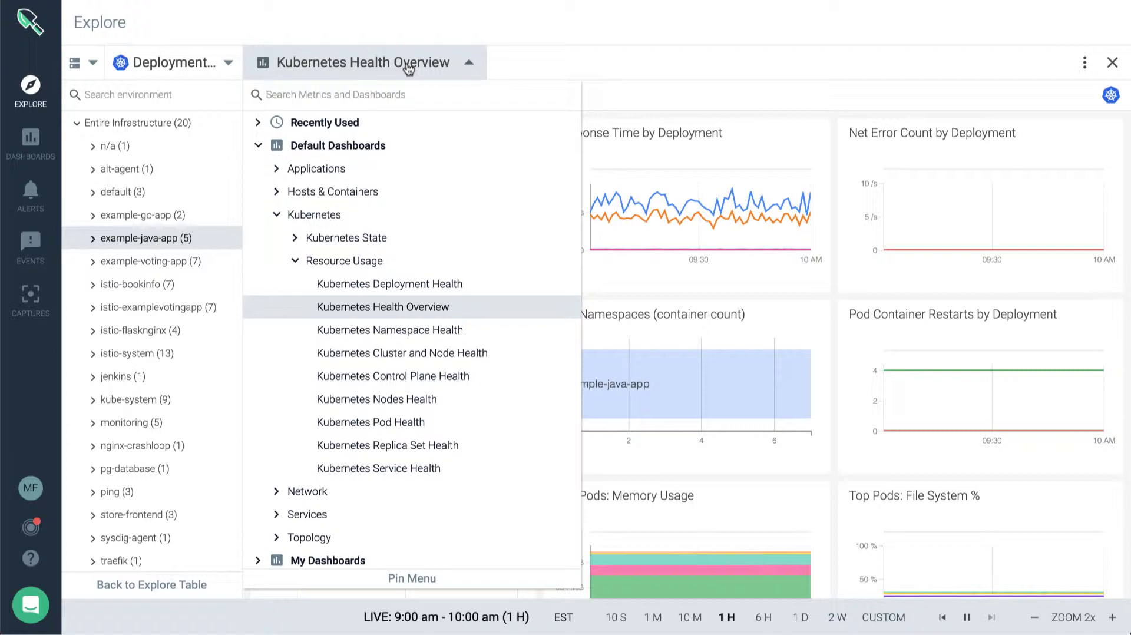
left_click(382, 307)
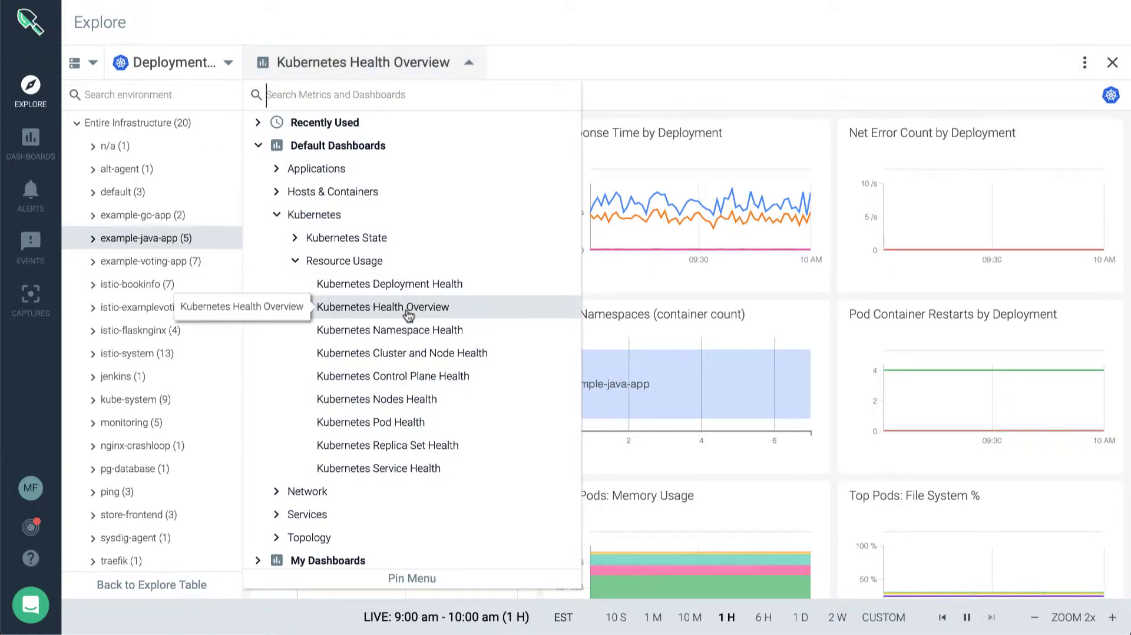
Select the Kubernetes Health Overview dashboard for example-java-app.
left_click(383, 307)
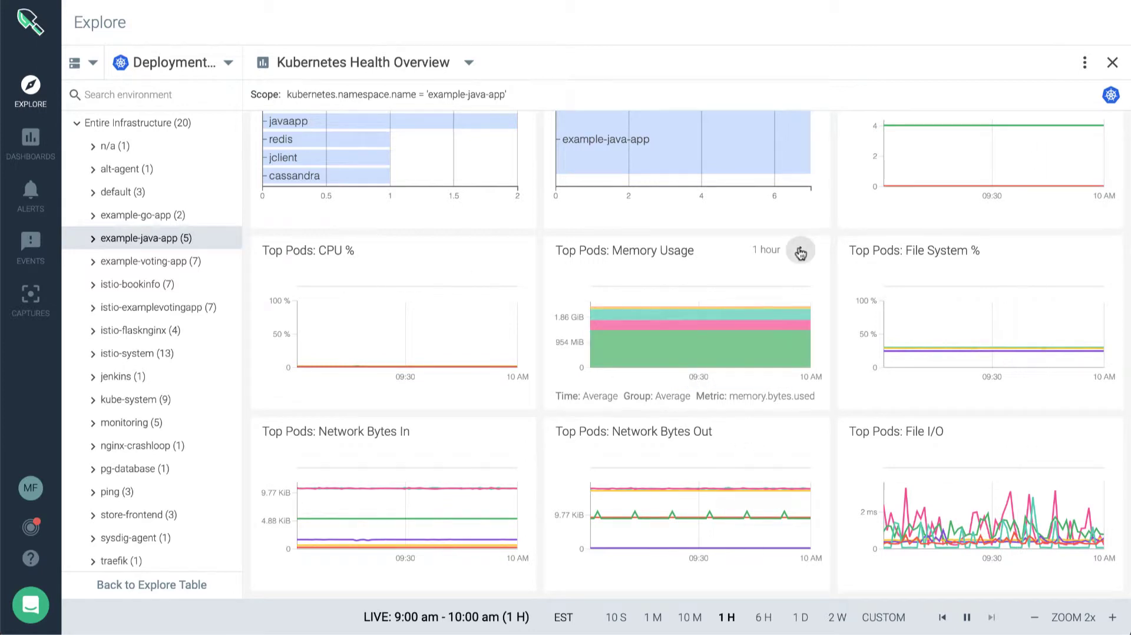
Create an alert from the Top Pods: Memory Usage panel.
left_click(802, 251)
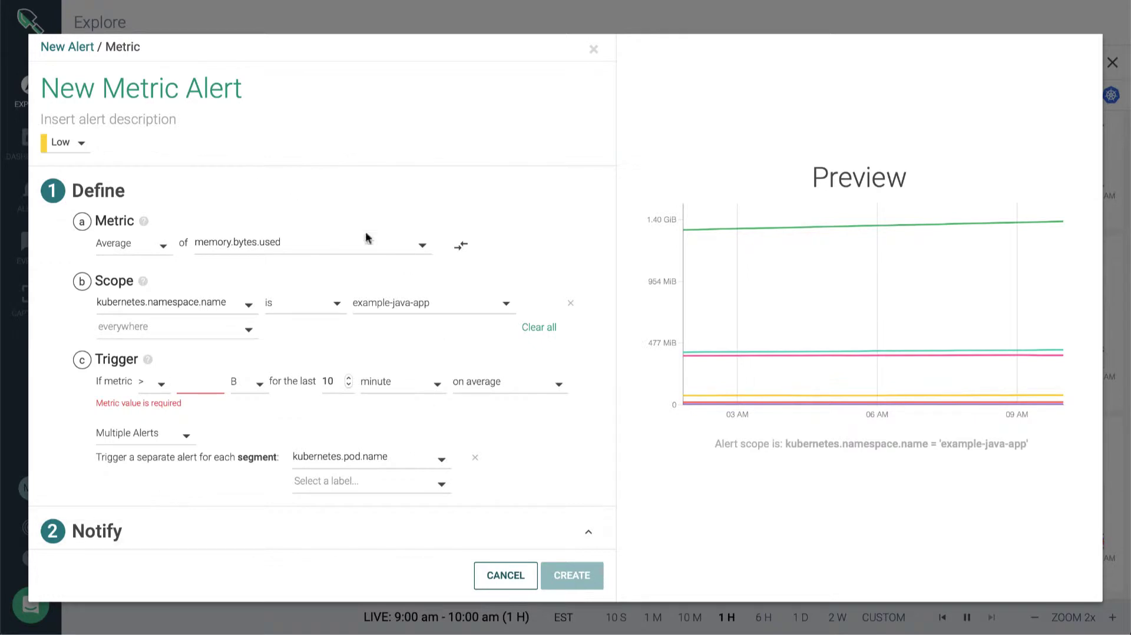
mouse_move(294, 208)
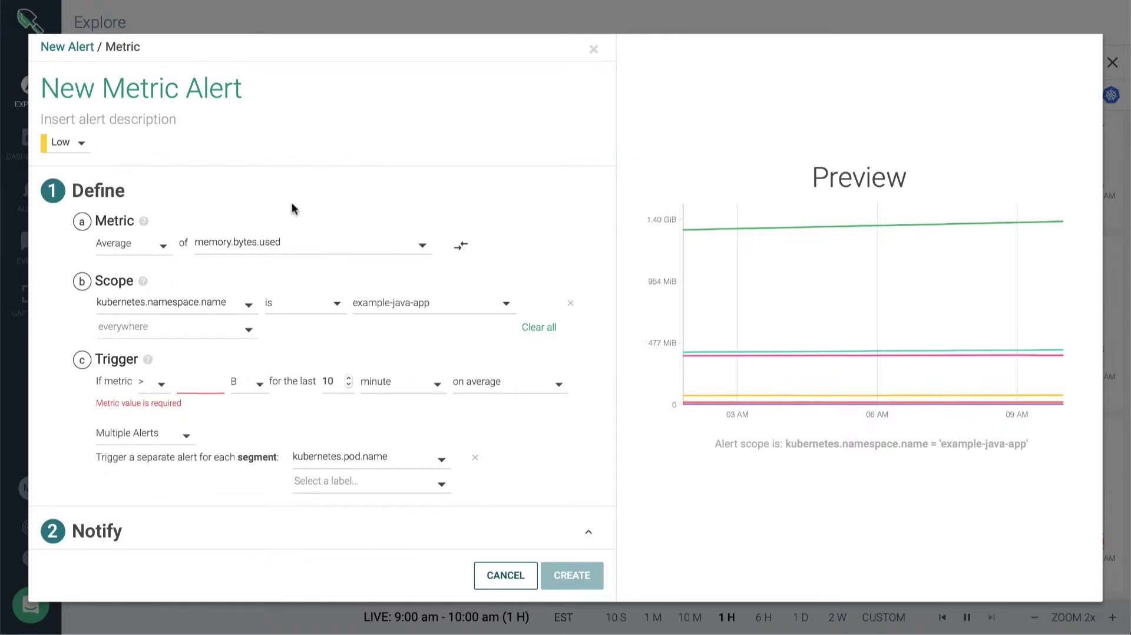
Rename the alert to 'Pod Memory usage high in example-java-app'.
triple_click(141, 88)
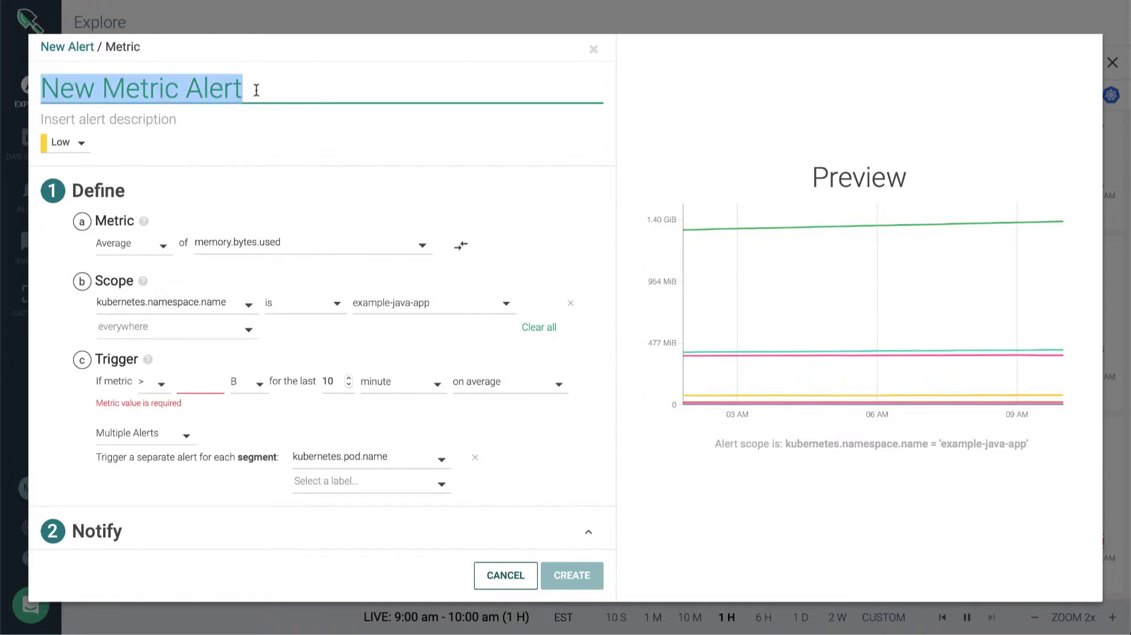
type("Pod Memory usage high in exampl")
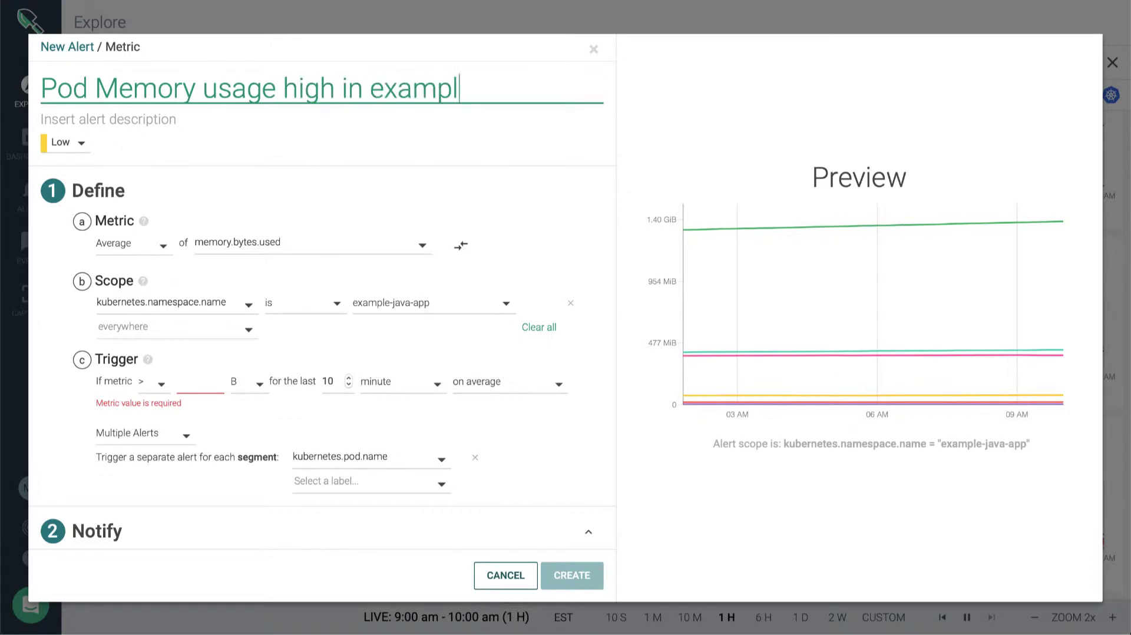
type("e-java-app")
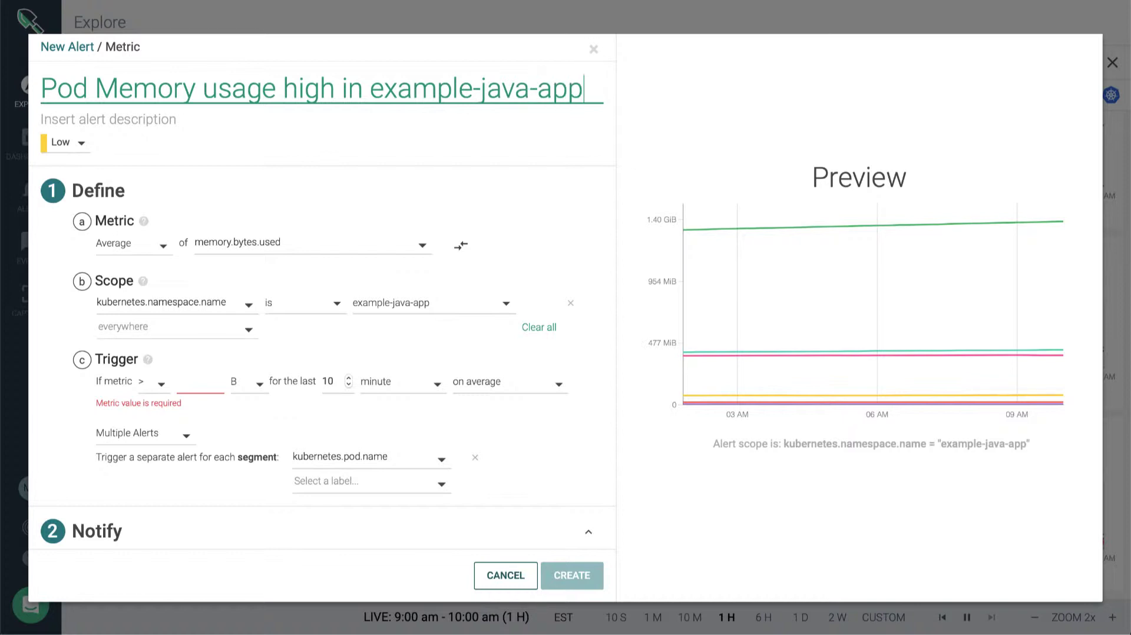
mouse_move(241, 143)
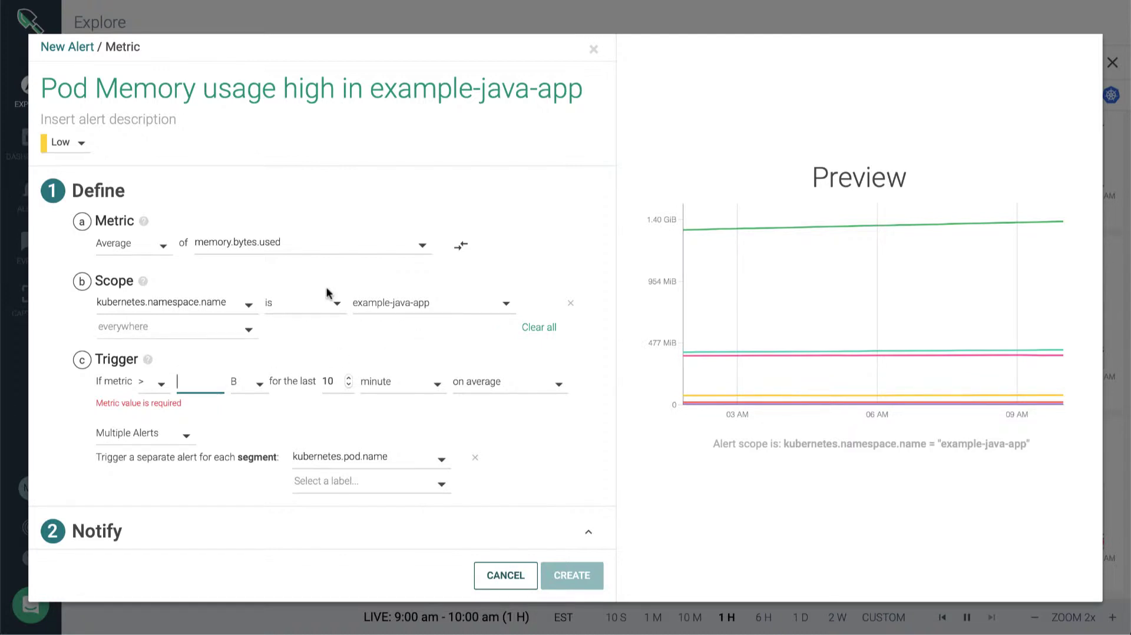
mouse_move(229, 262)
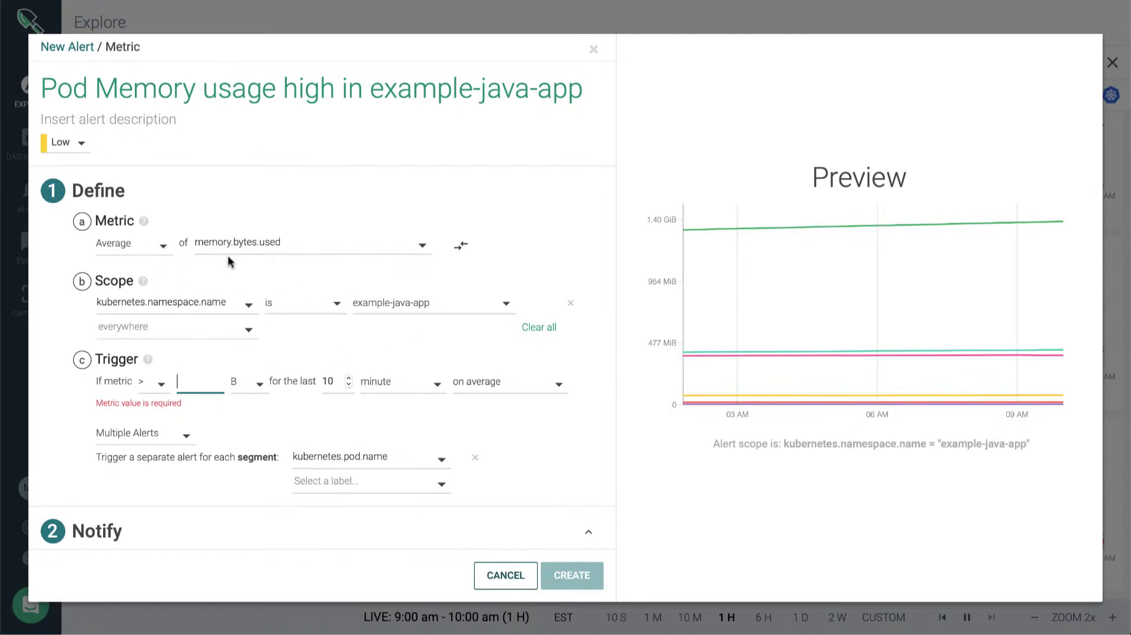
mouse_move(294, 267)
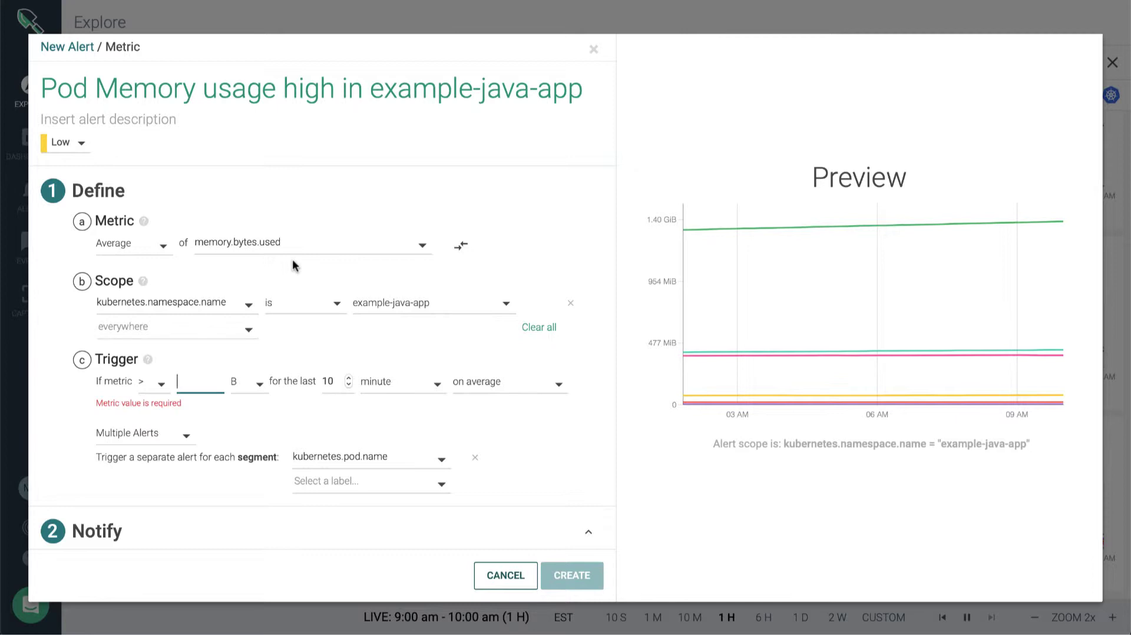
mouse_move(305, 265)
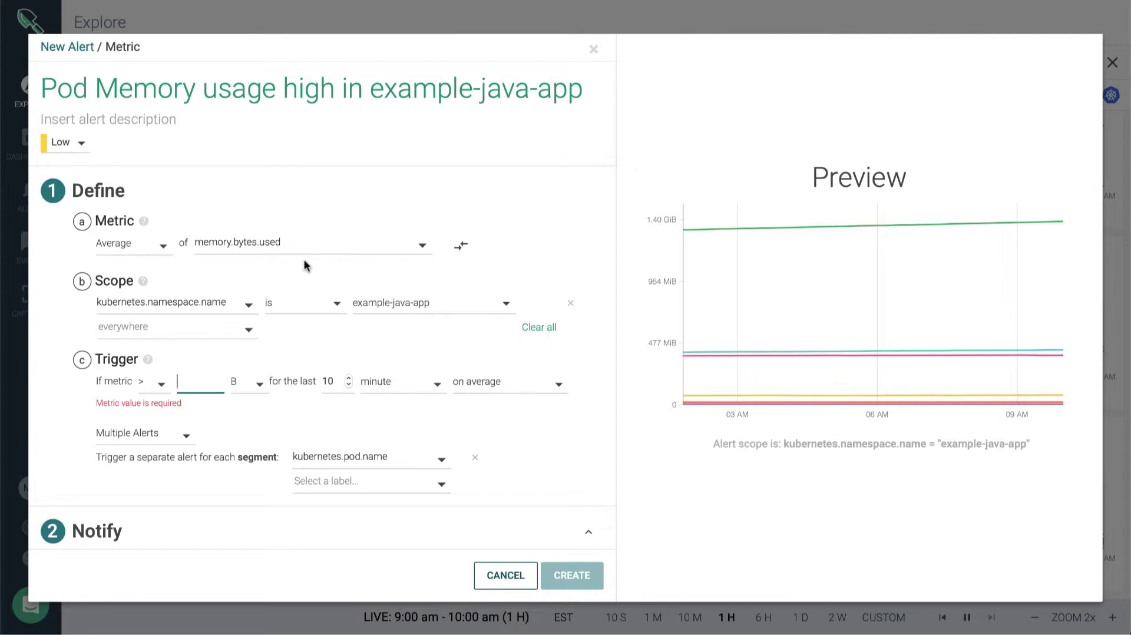
mouse_move(396, 315)
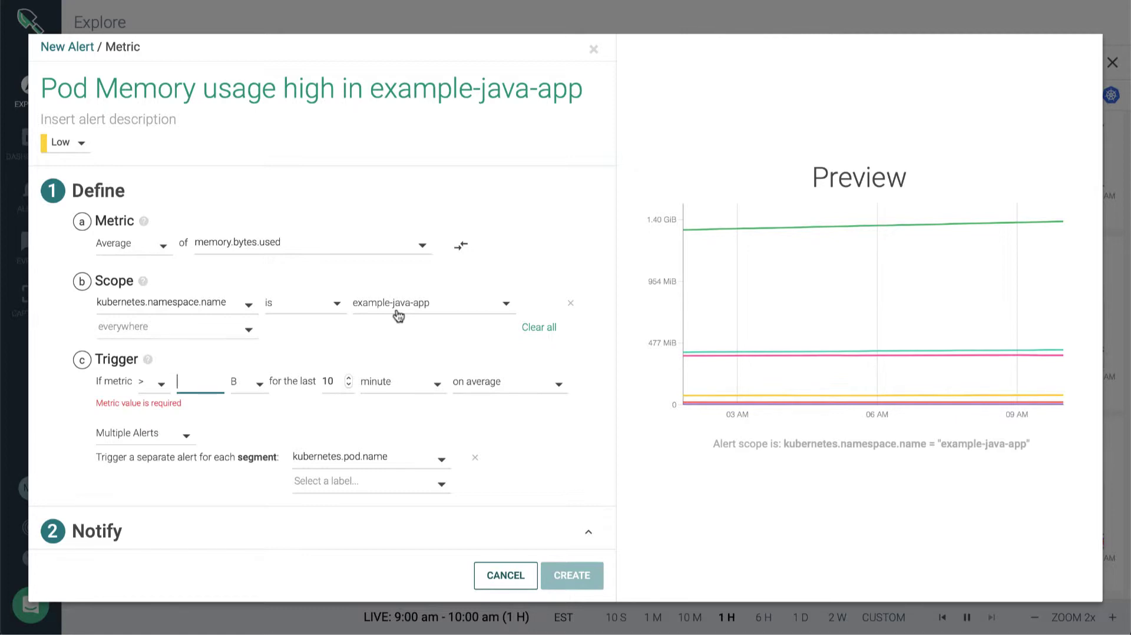
mouse_move(261, 380)
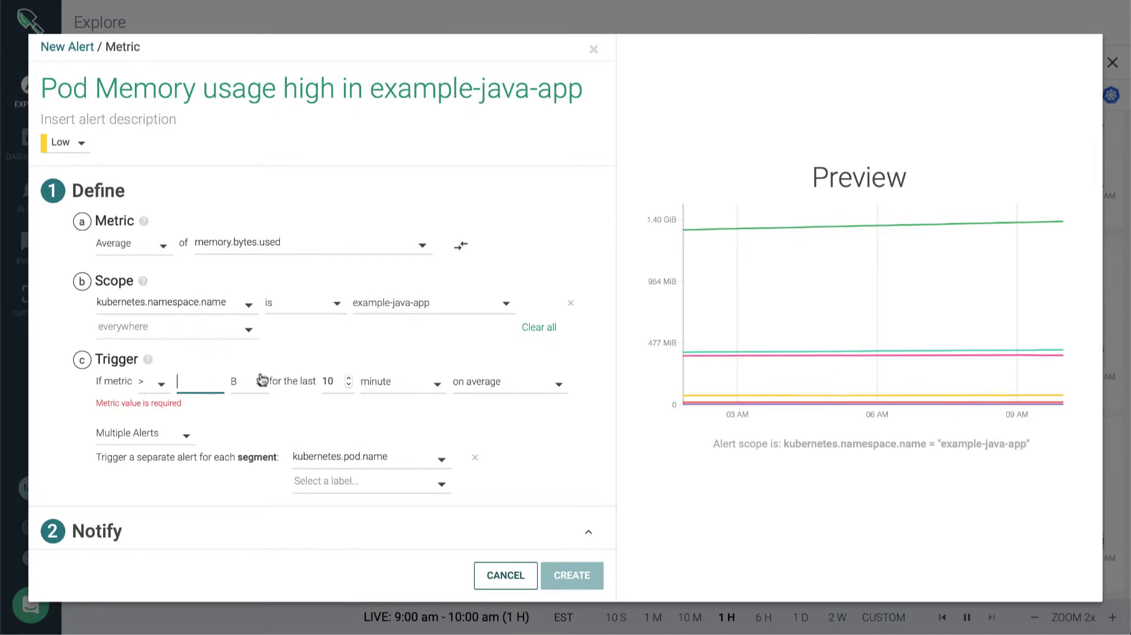
mouse_move(170, 478)
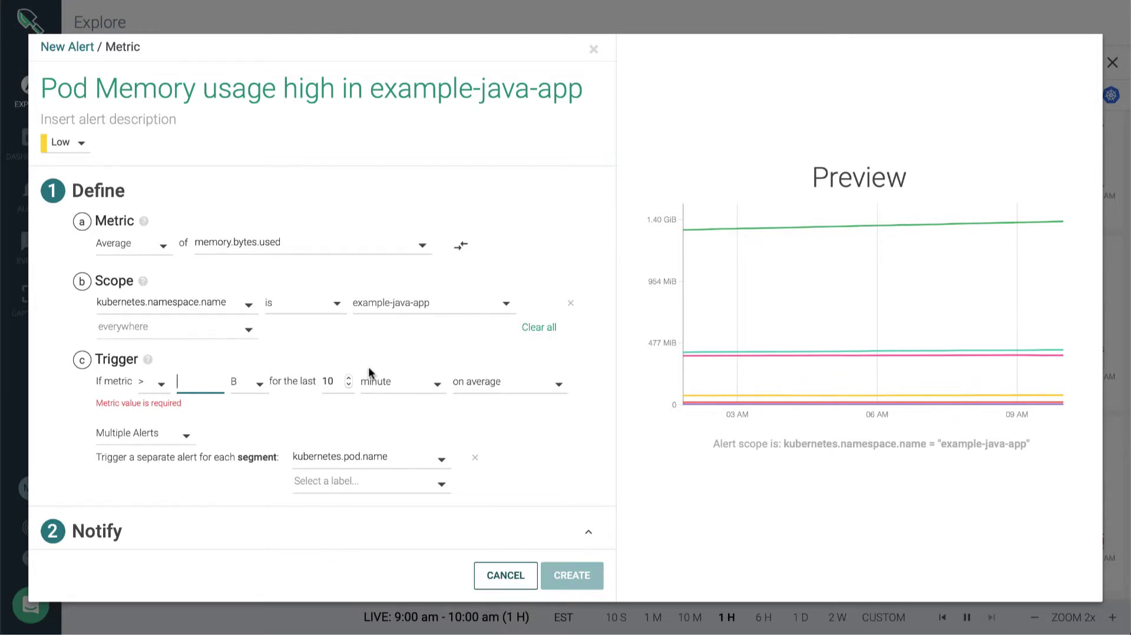
mouse_move(832, 438)
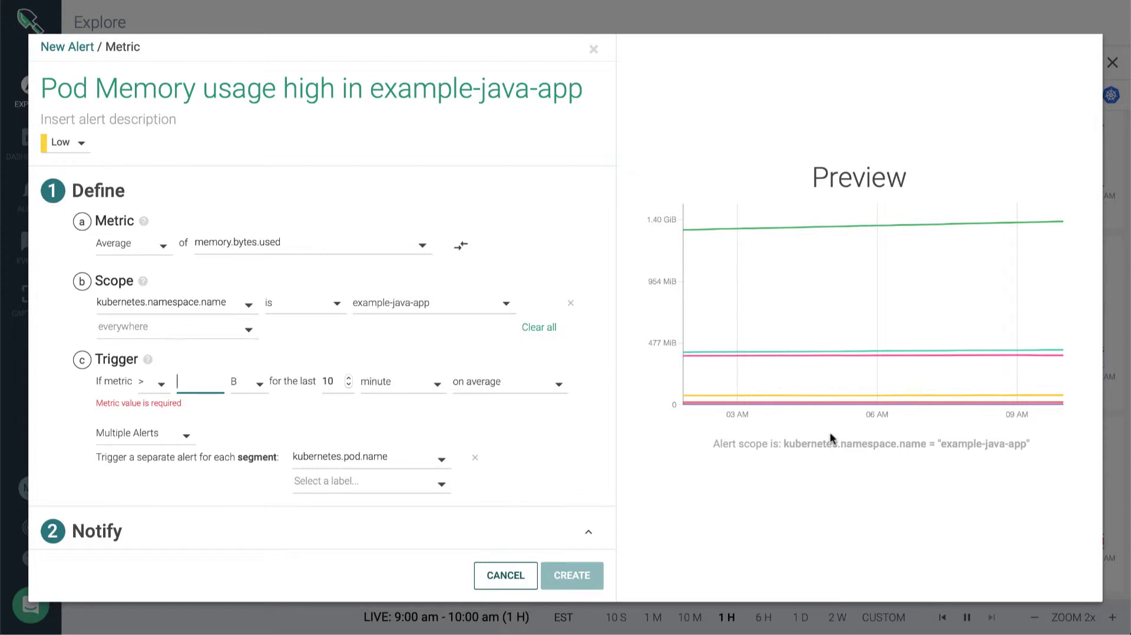
mouse_move(1049, 170)
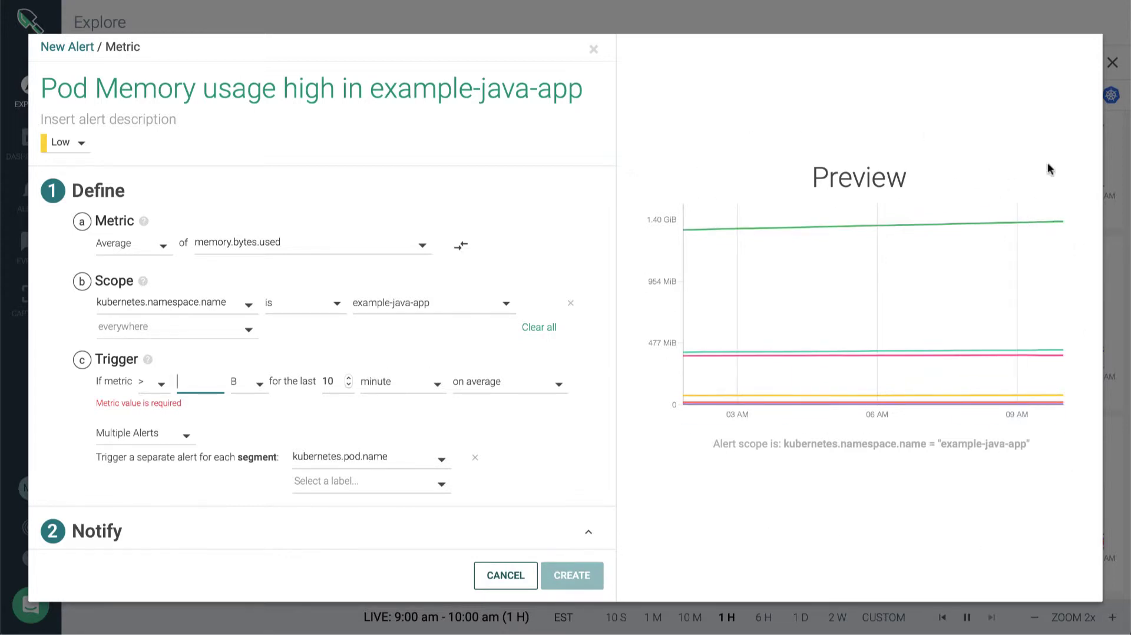
mouse_move(887, 492)
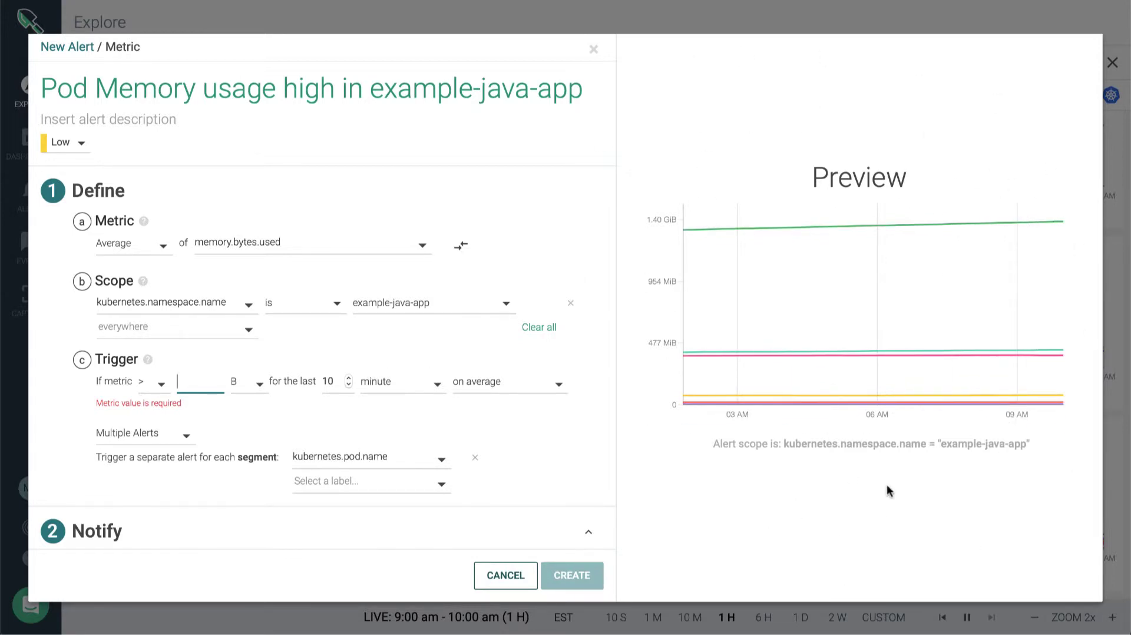
mouse_move(823, 435)
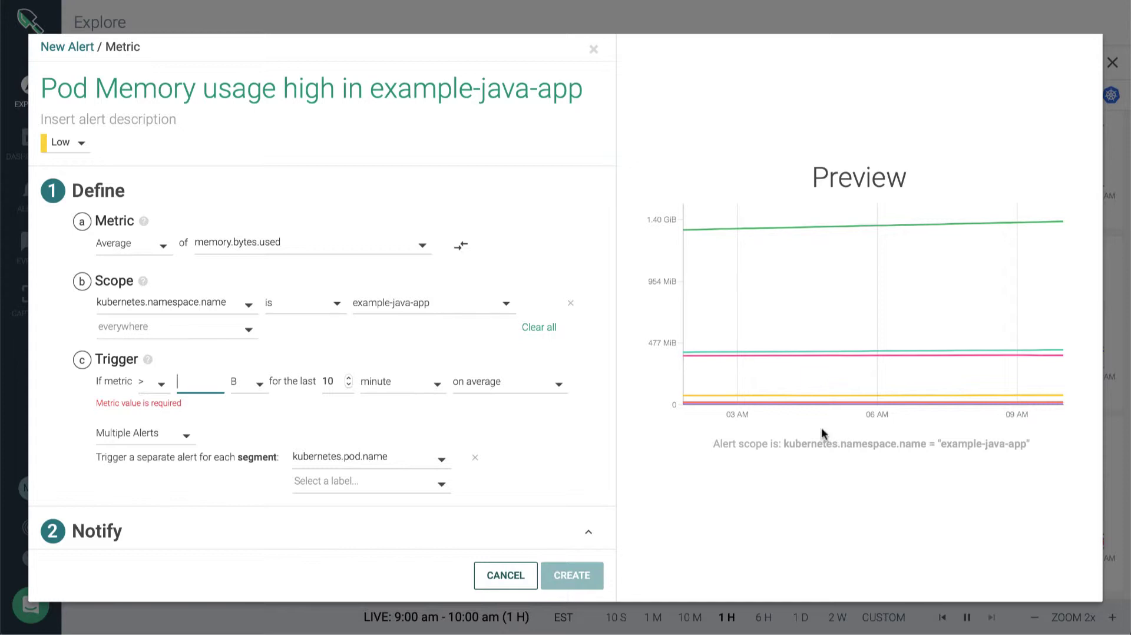
mouse_move(985, 451)
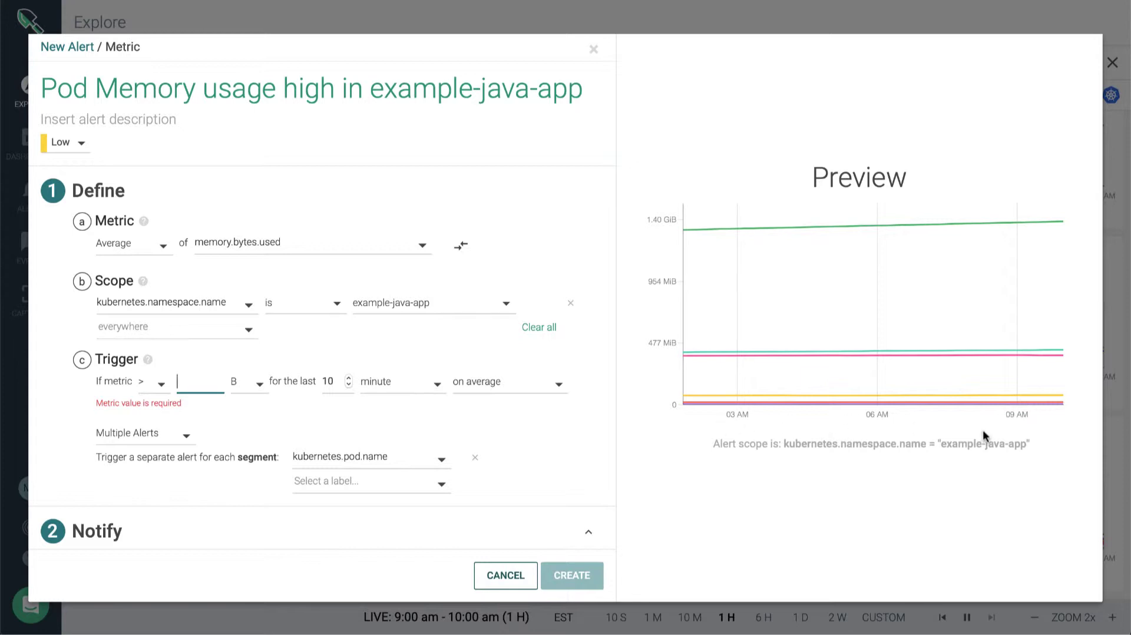
mouse_move(606, 348)
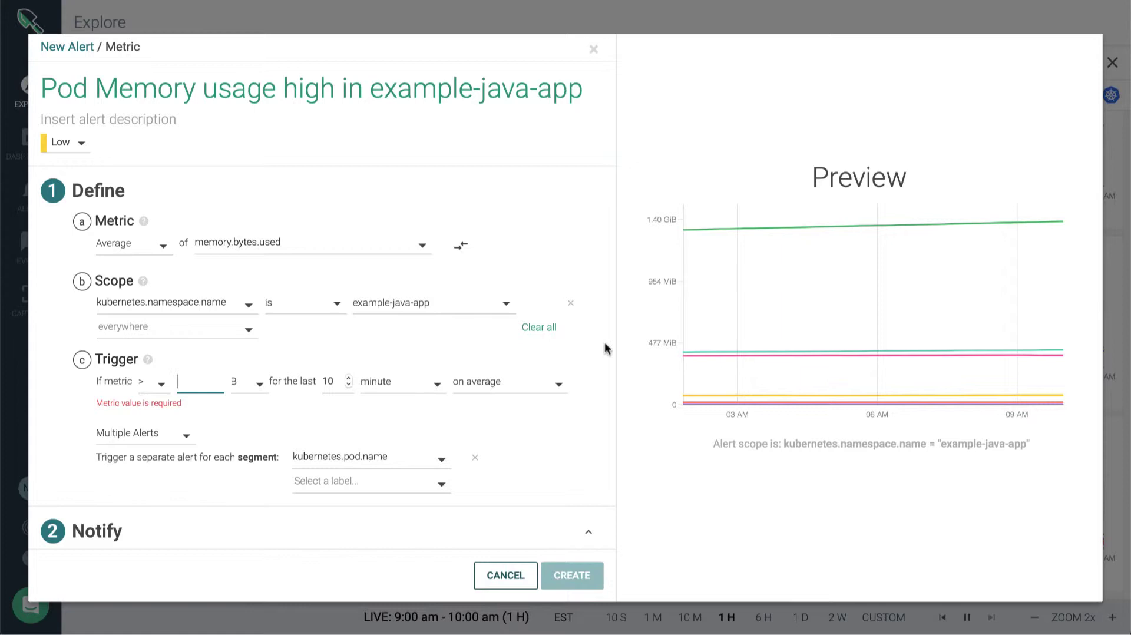
mouse_move(658, 382)
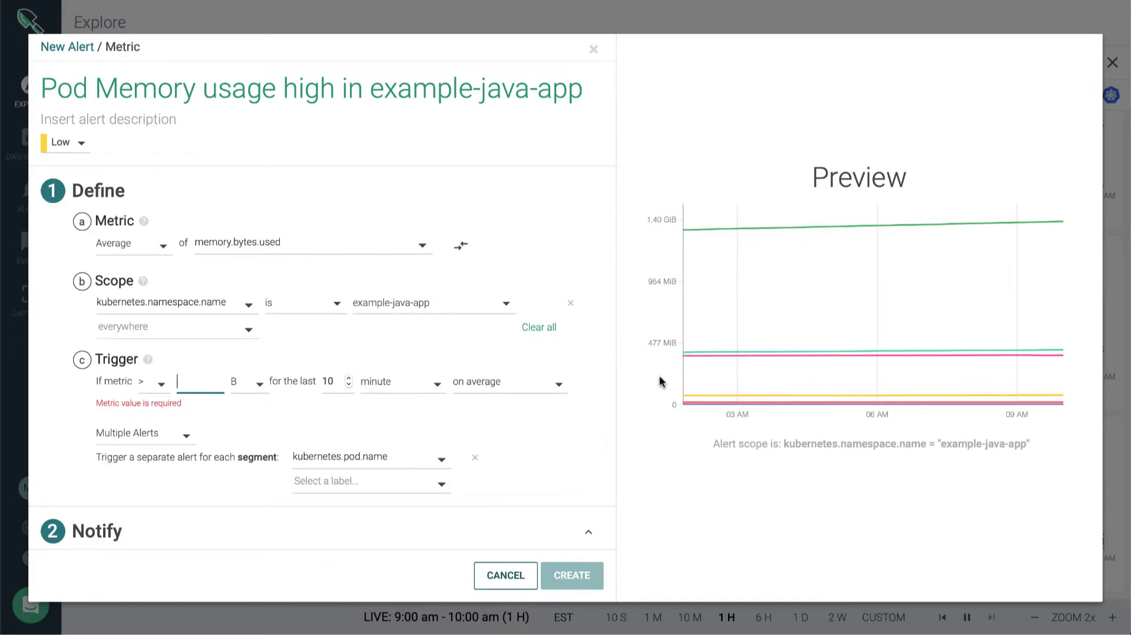
mouse_move(656, 166)
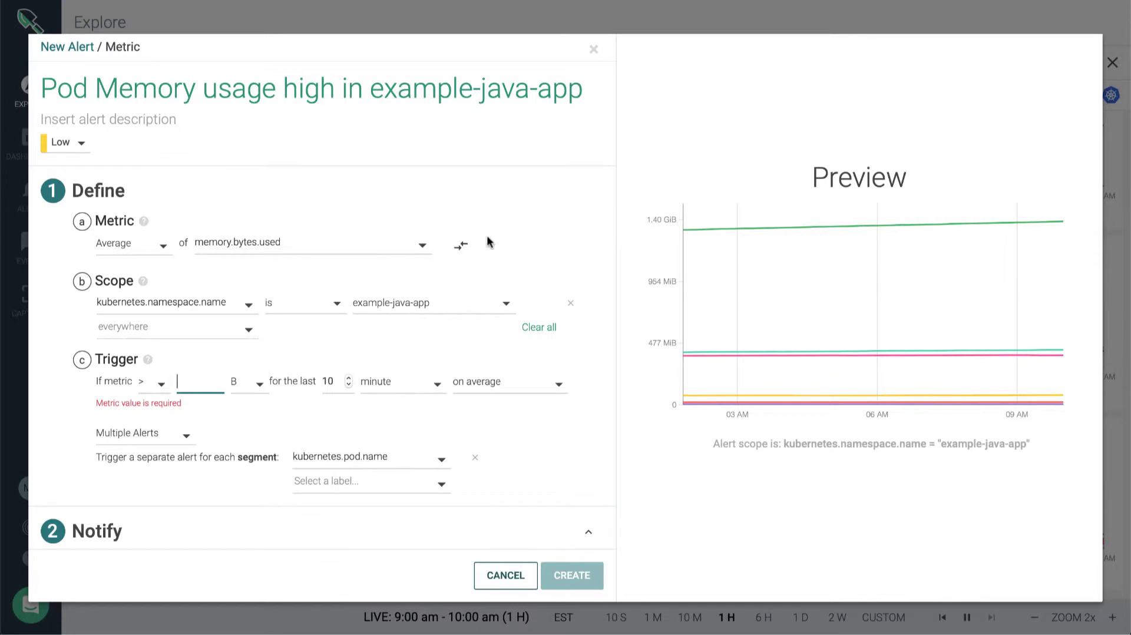
left_click(257, 381)
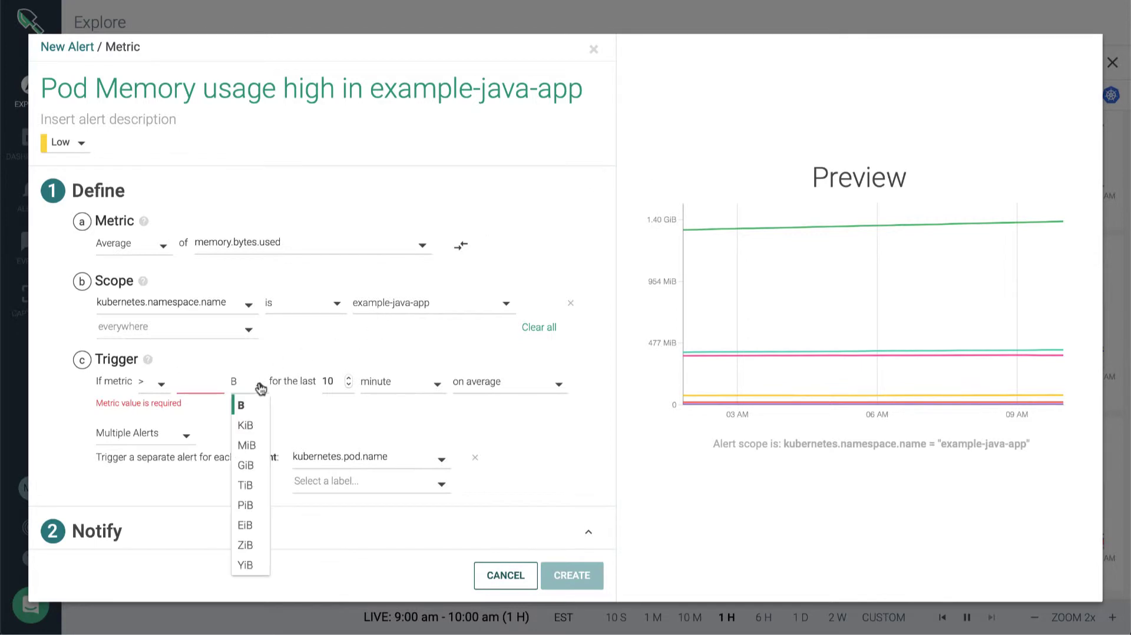
Set the alert trigger threshold to above 900 MiB.
left_click(247, 446)
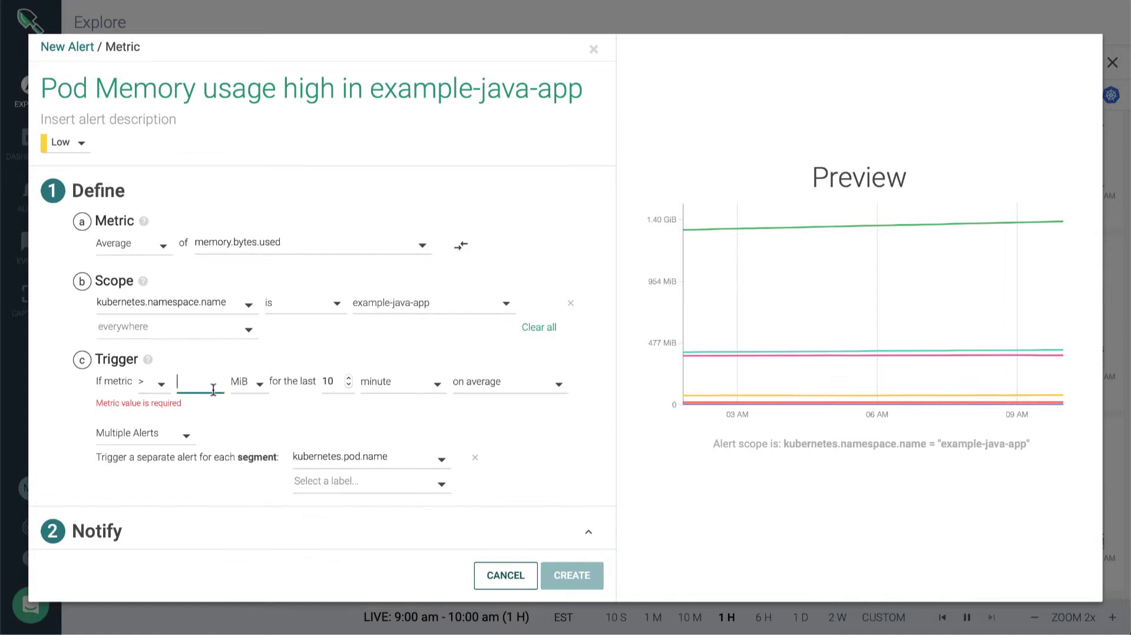
type("900")
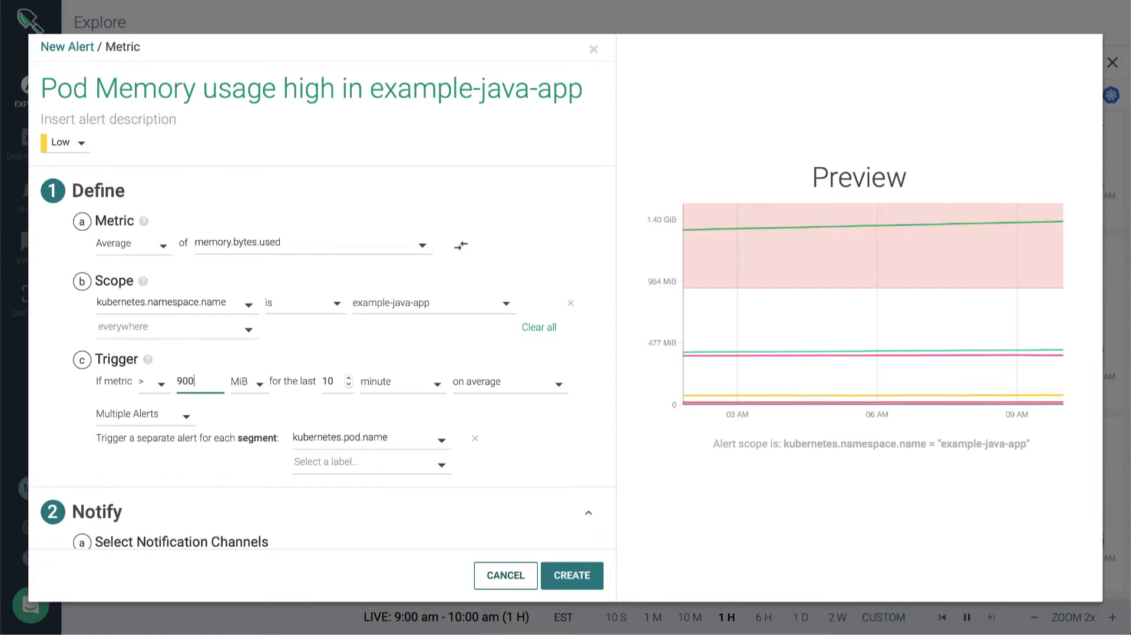
mouse_move(808, 200)
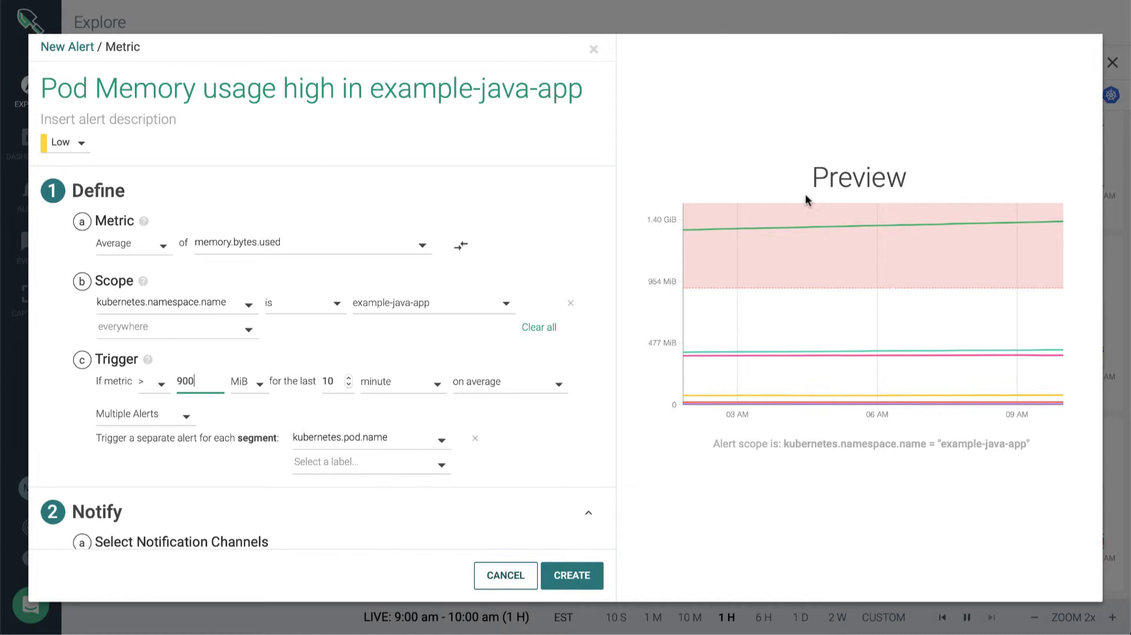
mouse_move(832, 131)
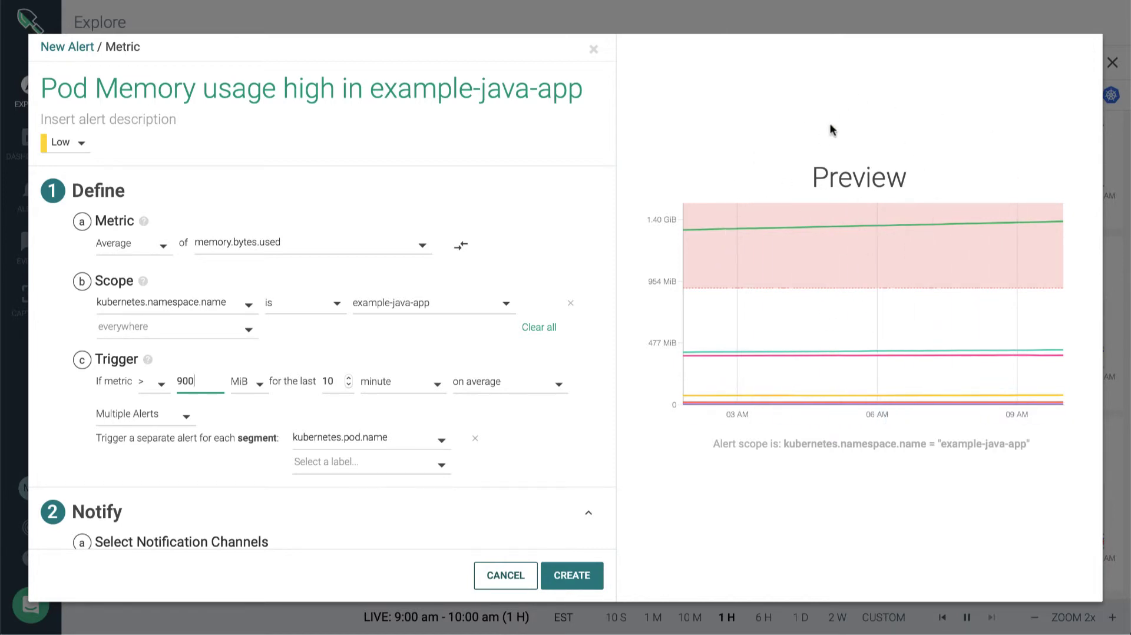
mouse_move(327, 411)
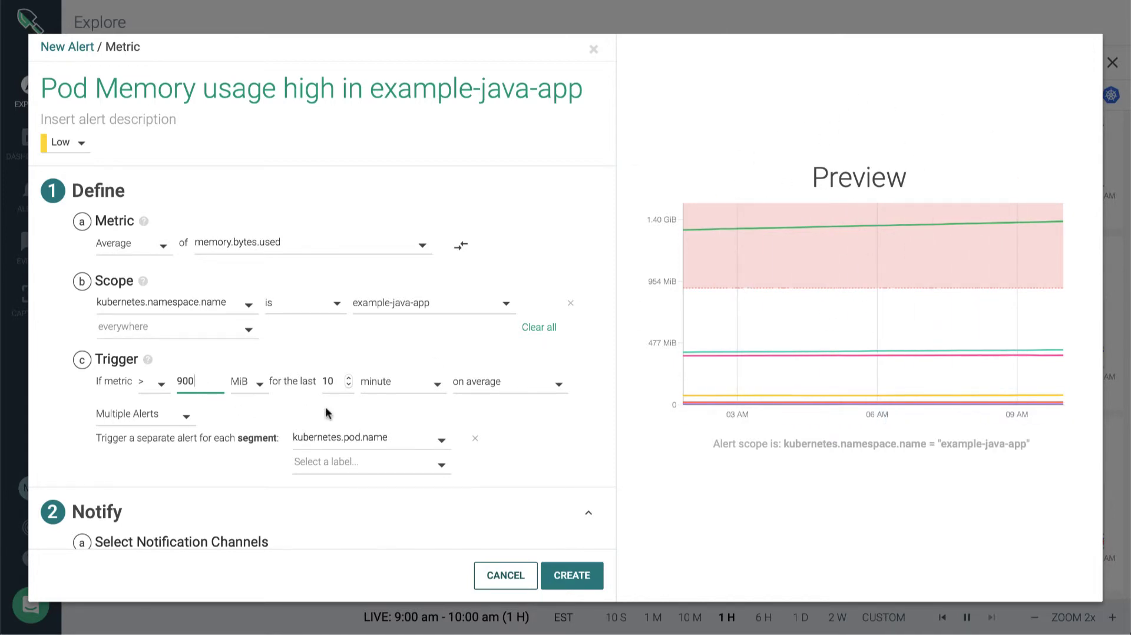
mouse_move(735, 136)
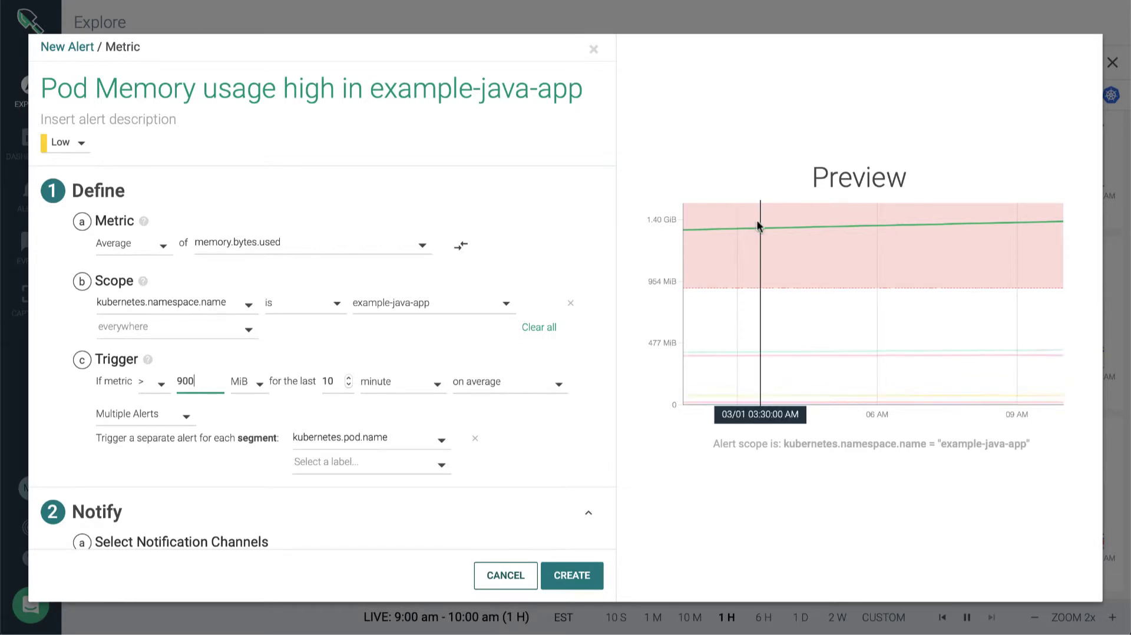
mouse_move(758, 229)
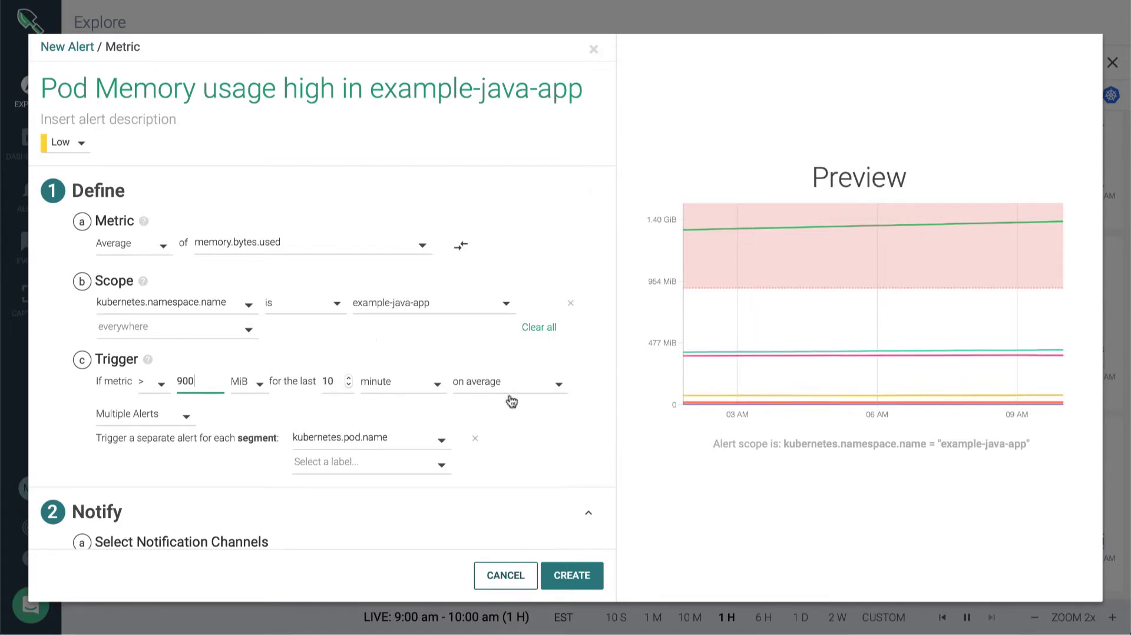
mouse_move(147, 456)
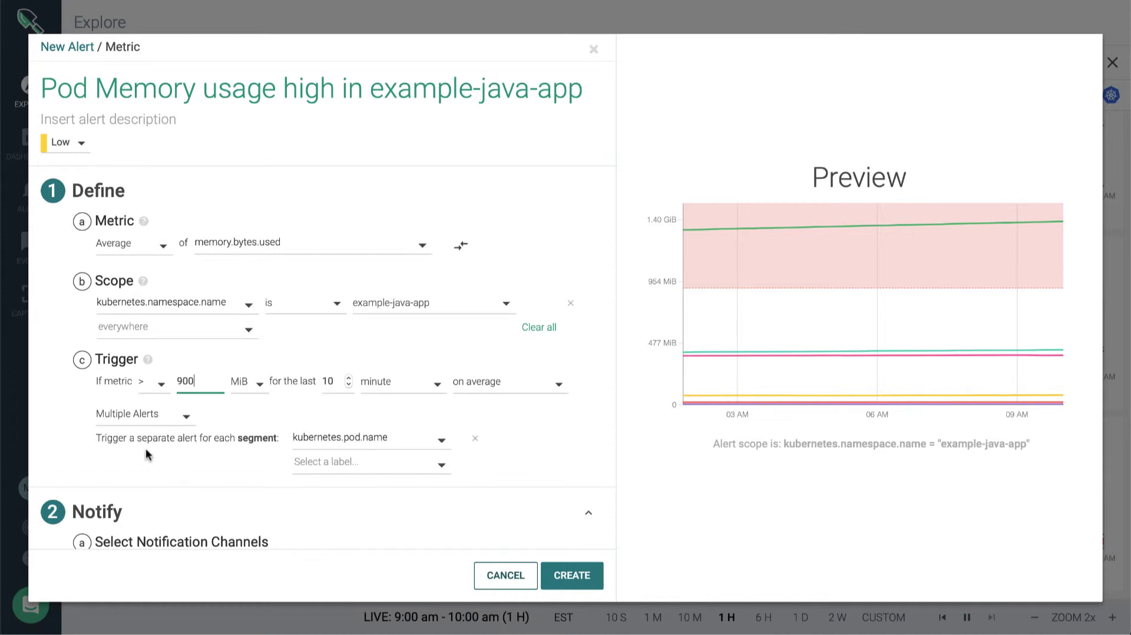
mouse_move(332, 440)
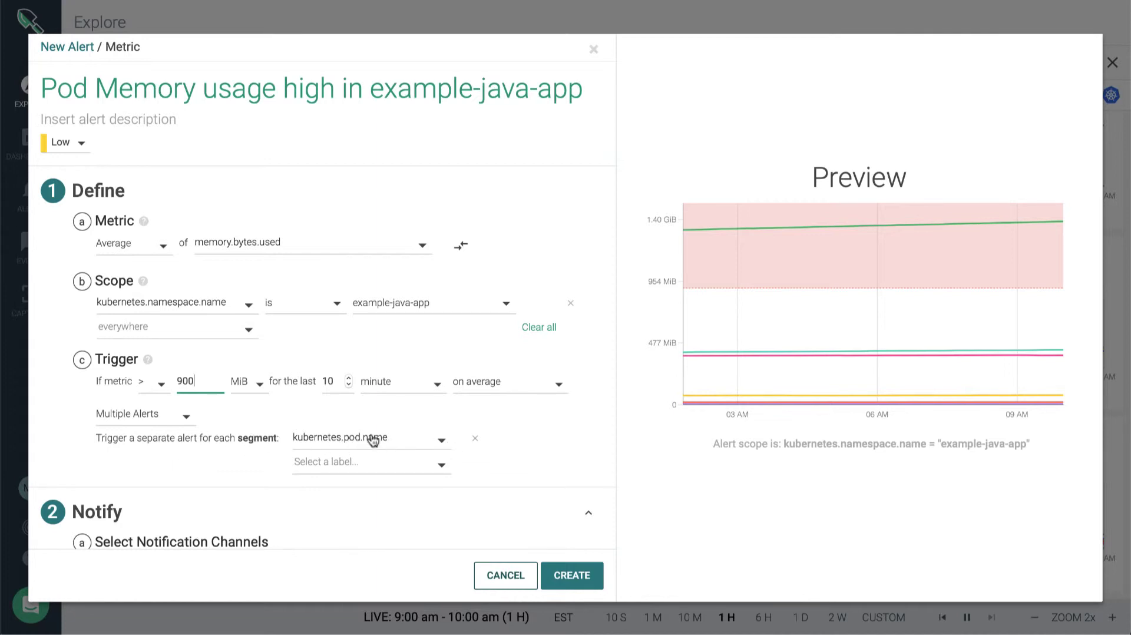
mouse_move(373, 442)
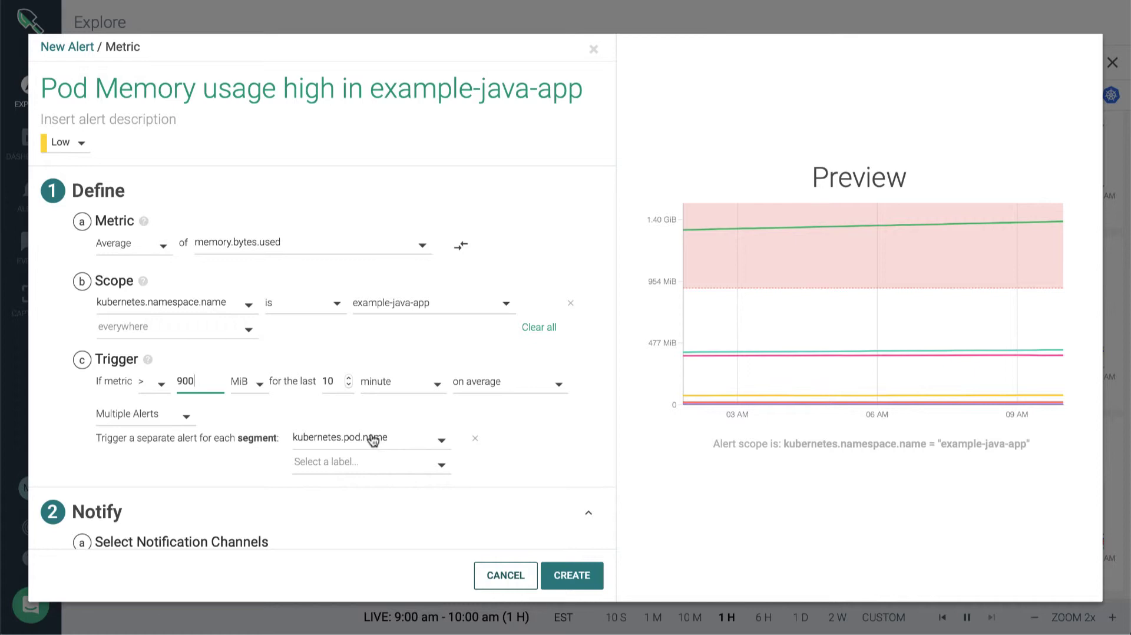
scroll("down", 3)
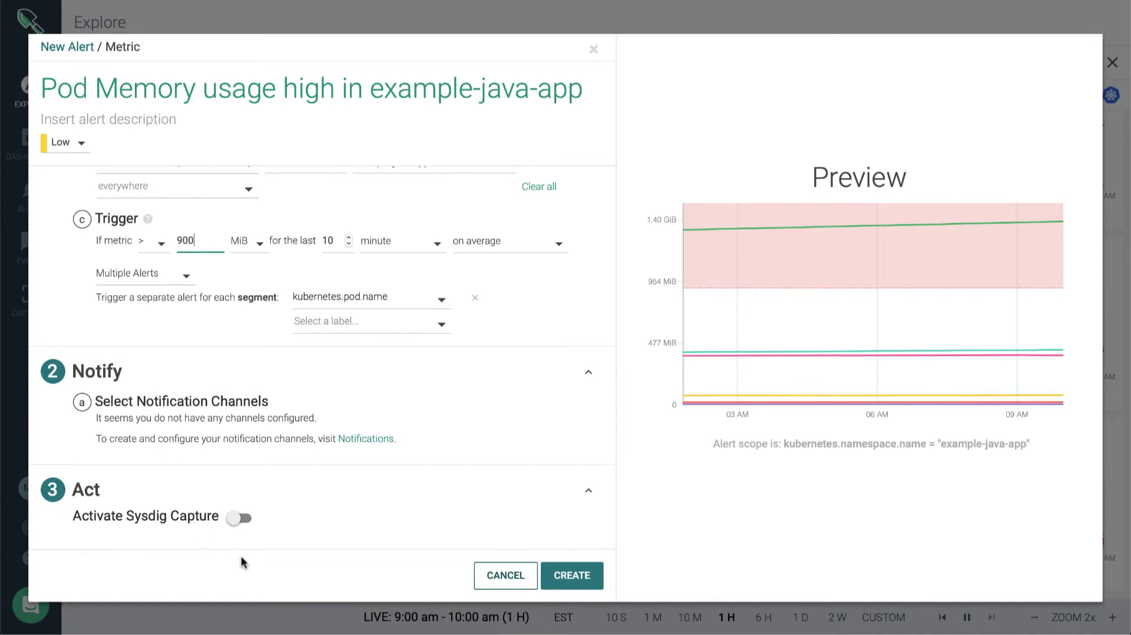
mouse_move(236, 526)
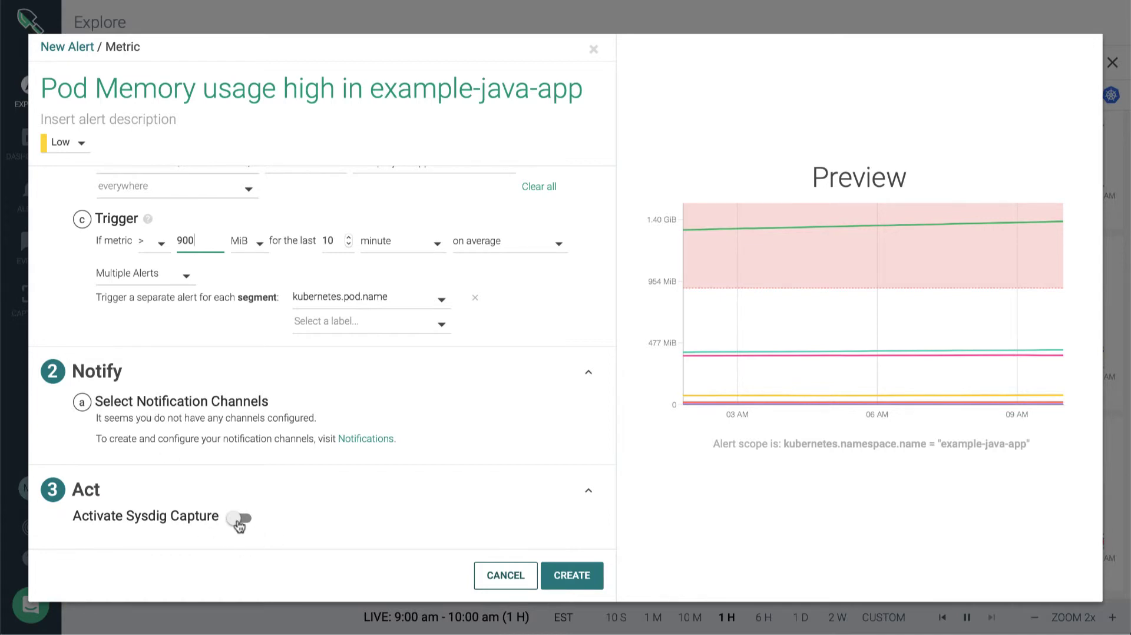
mouse_move(317, 452)
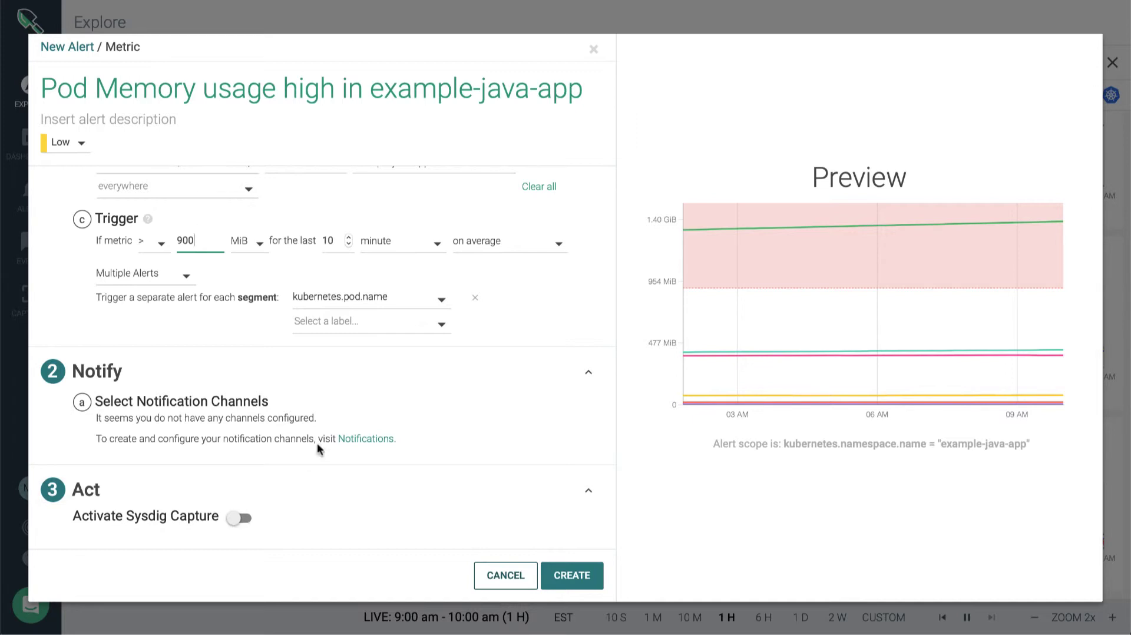
mouse_move(189, 324)
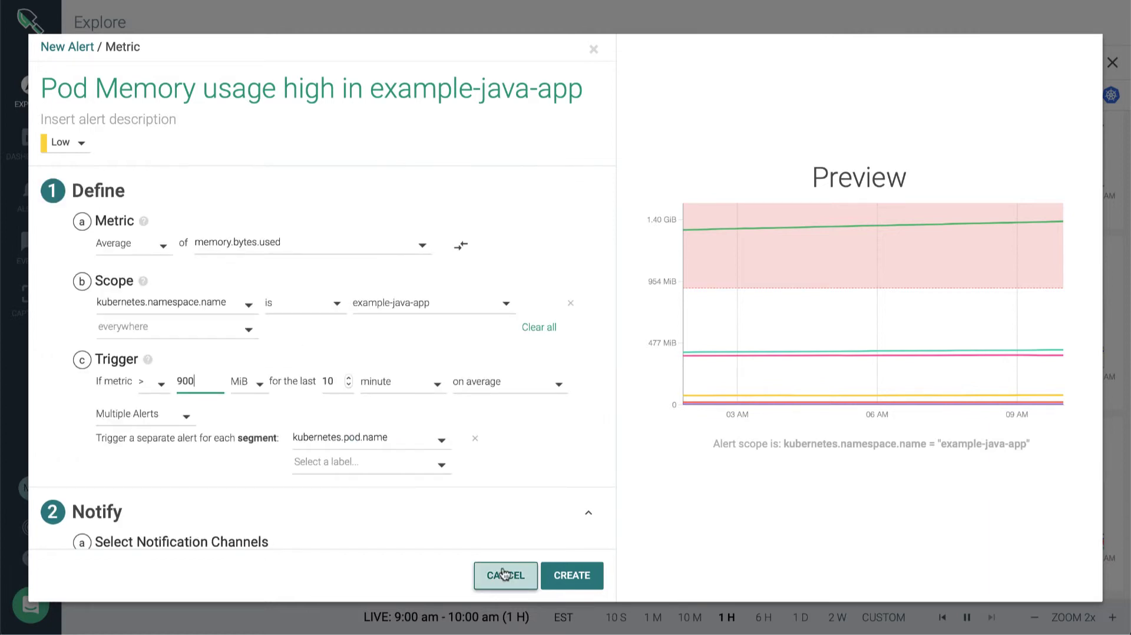
Cancel the memory alert and open the Mark - Overview shared dashboard.
left_click(505, 575)
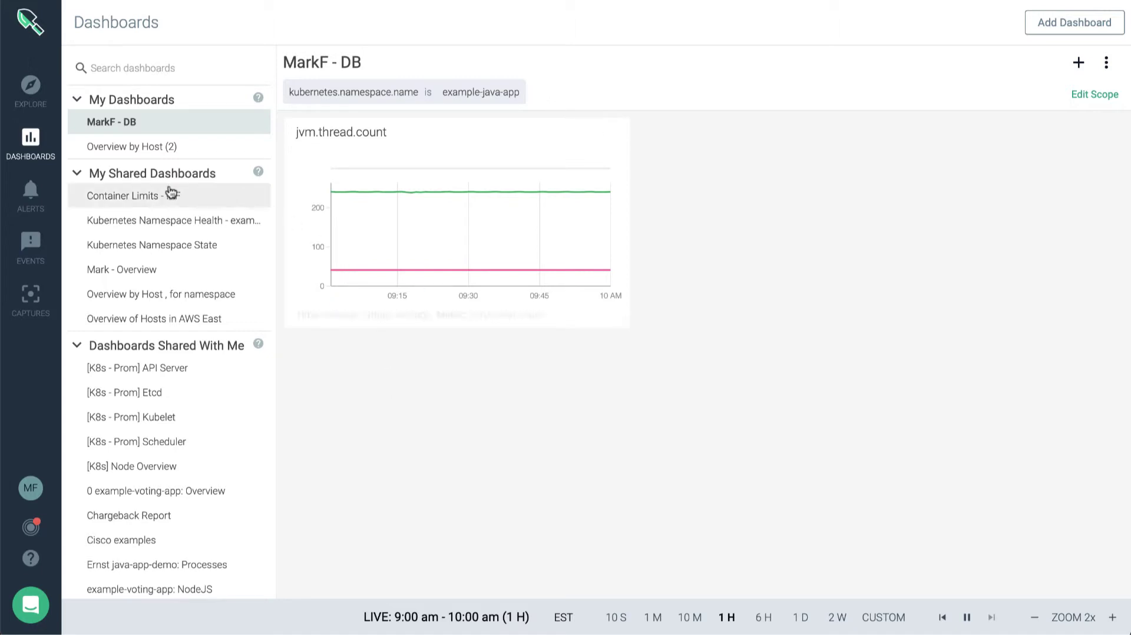
mouse_move(168, 265)
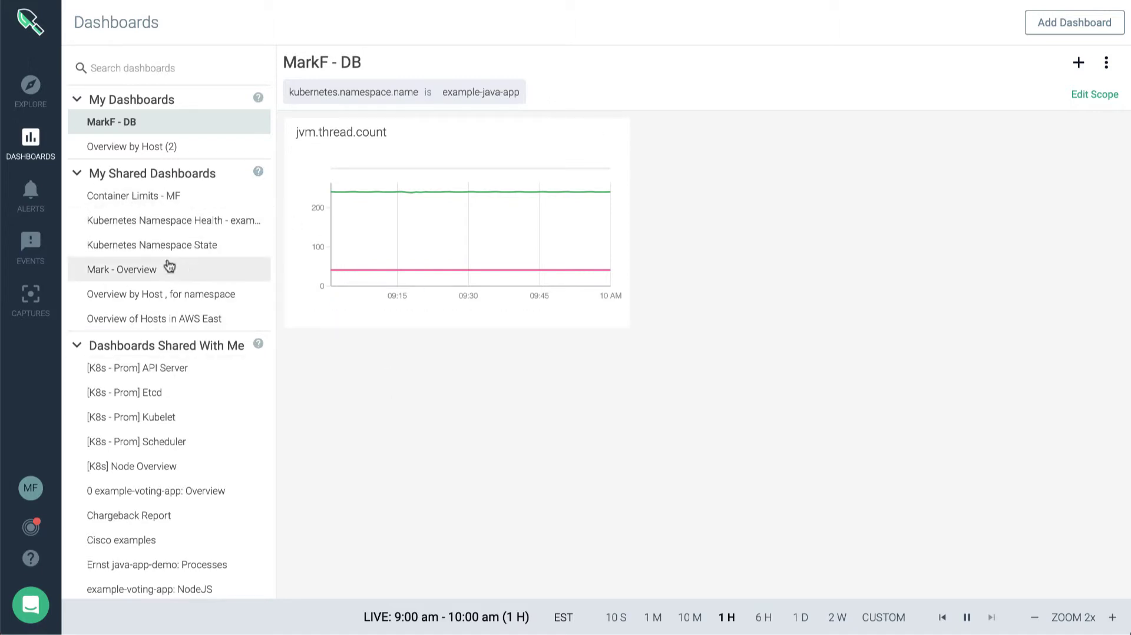
left_click(120, 269)
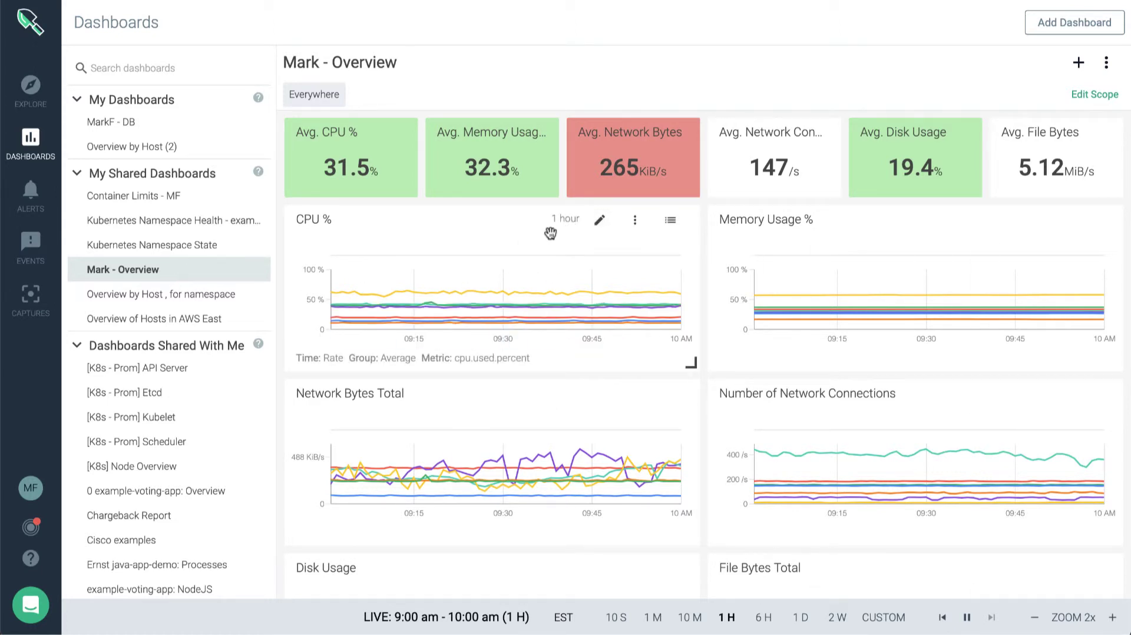
mouse_move(510, 286)
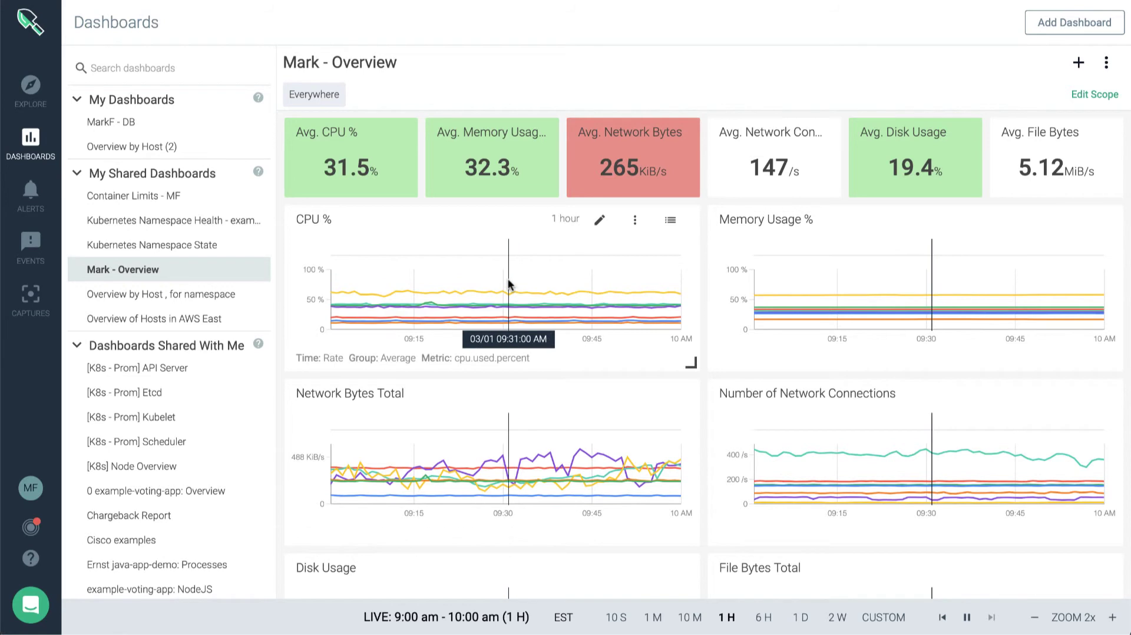
mouse_move(490, 211)
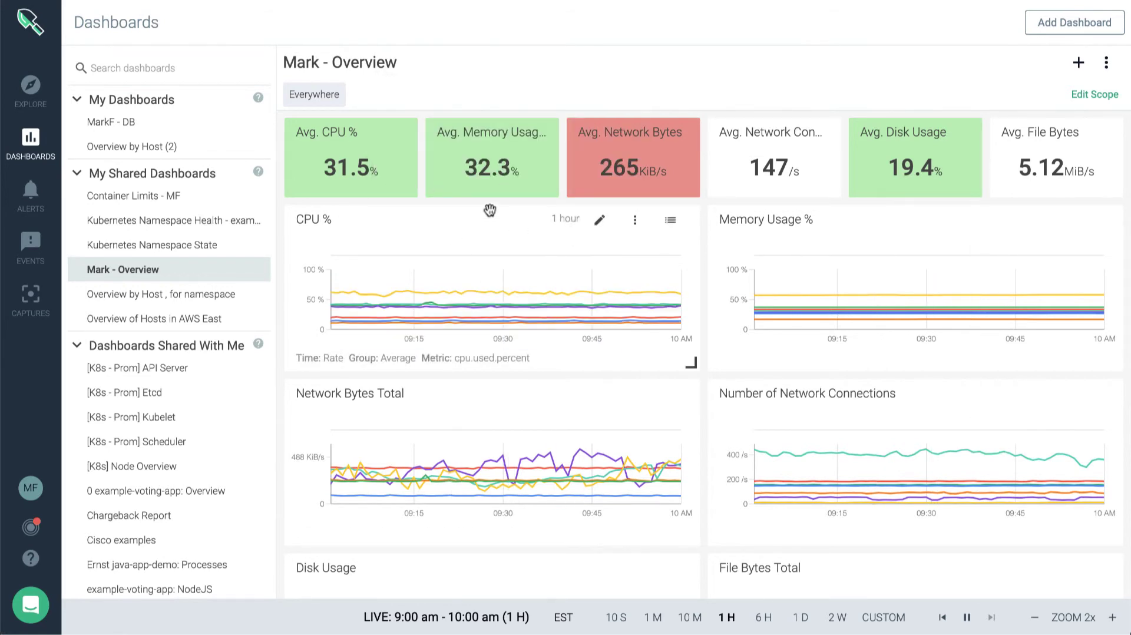
Create an alert from the CPU % panel's menu, pre-filled with cpu.used.percent.
left_click(635, 220)
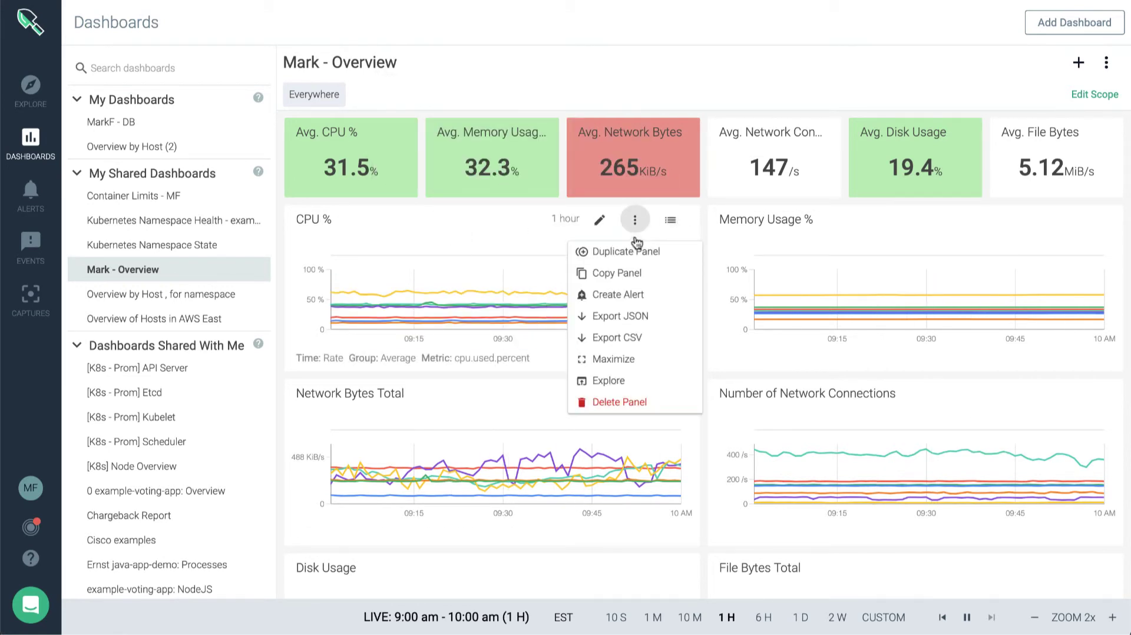
mouse_move(636, 316)
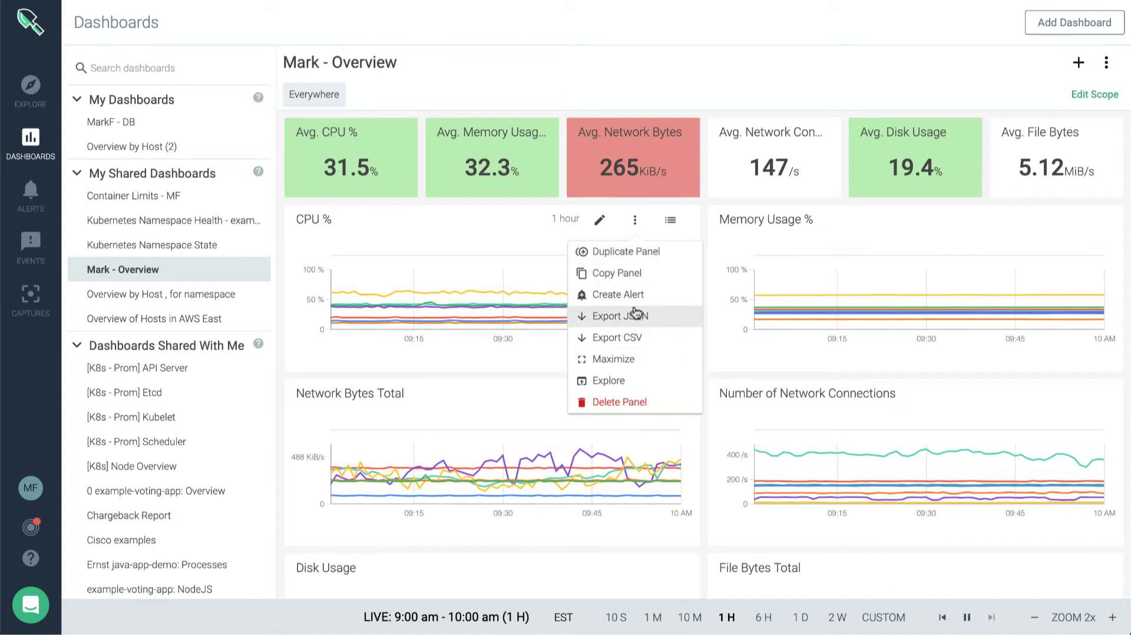
mouse_move(635, 299)
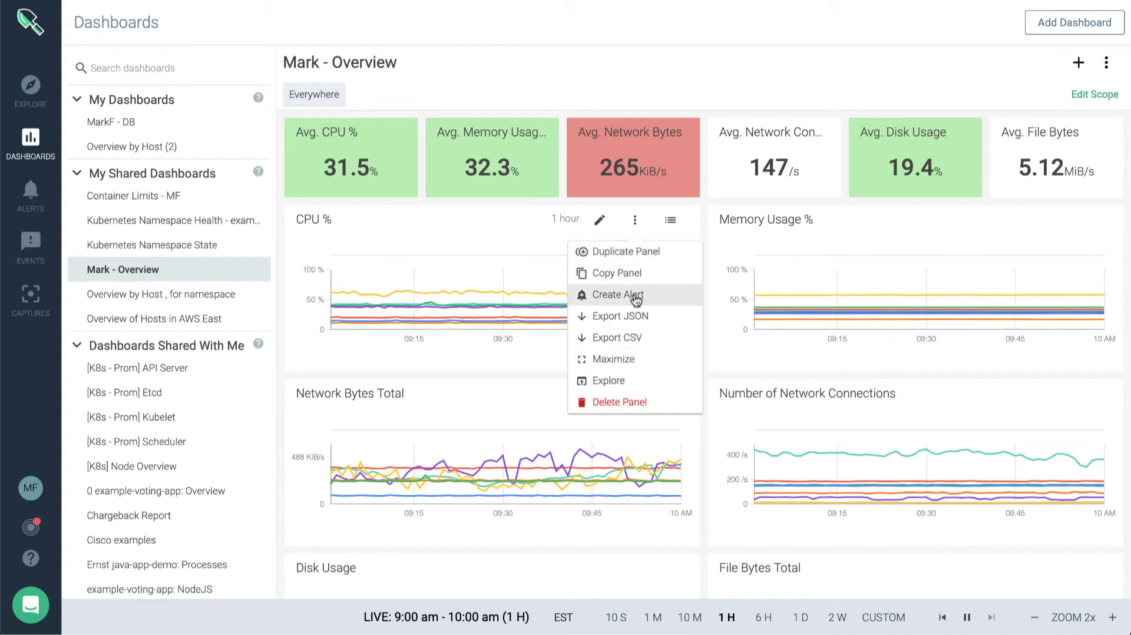
left_click(618, 294)
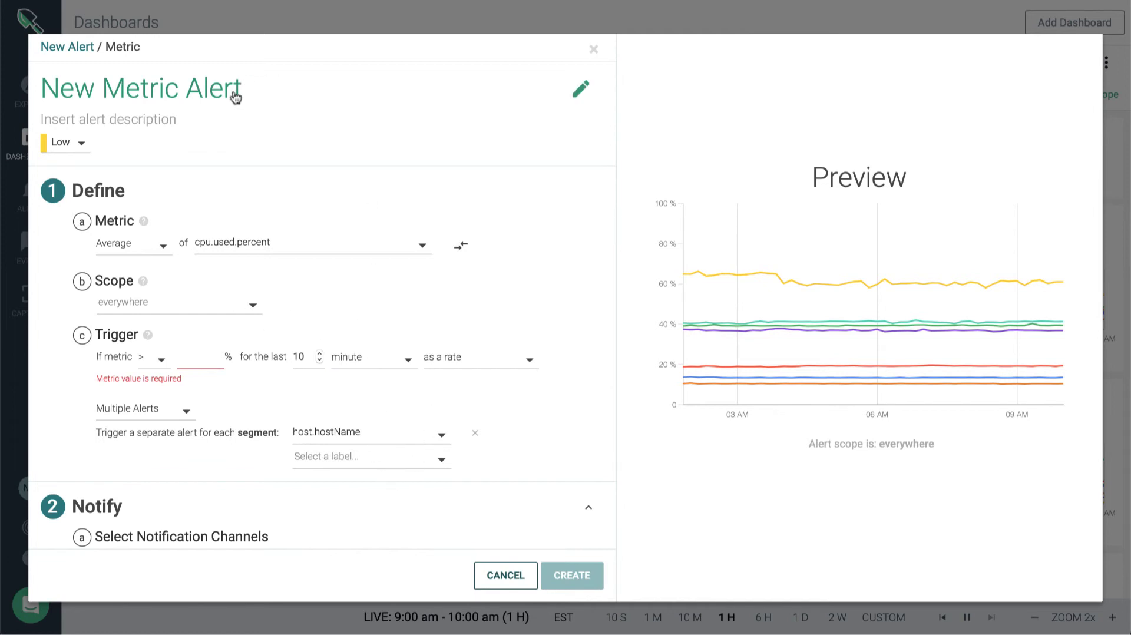
left_click(75, 143)
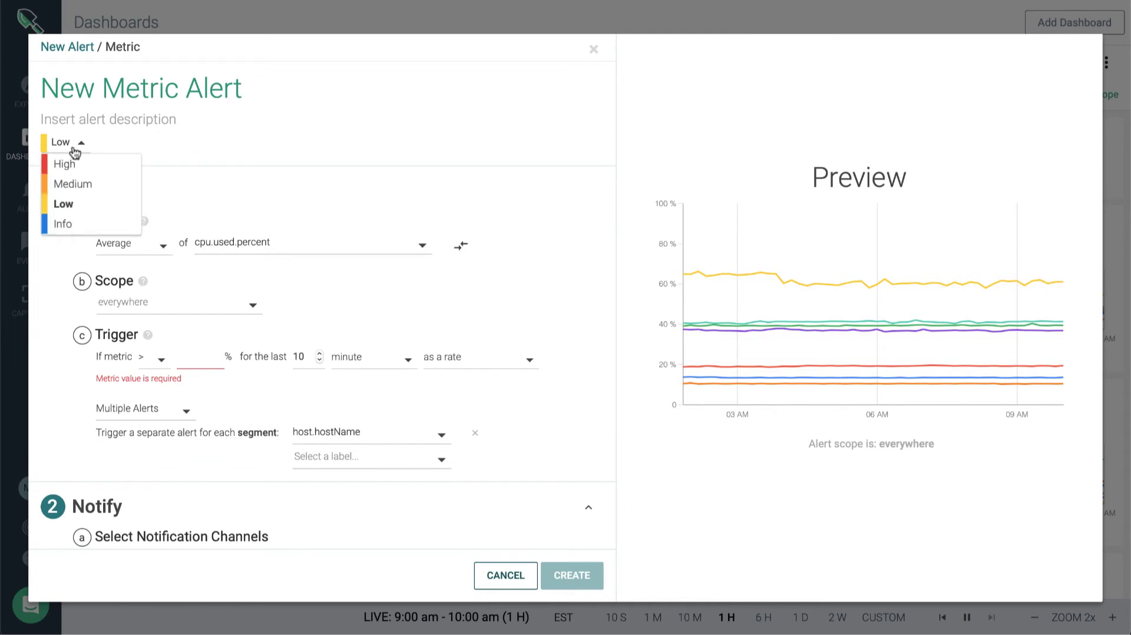
left_click(64, 143)
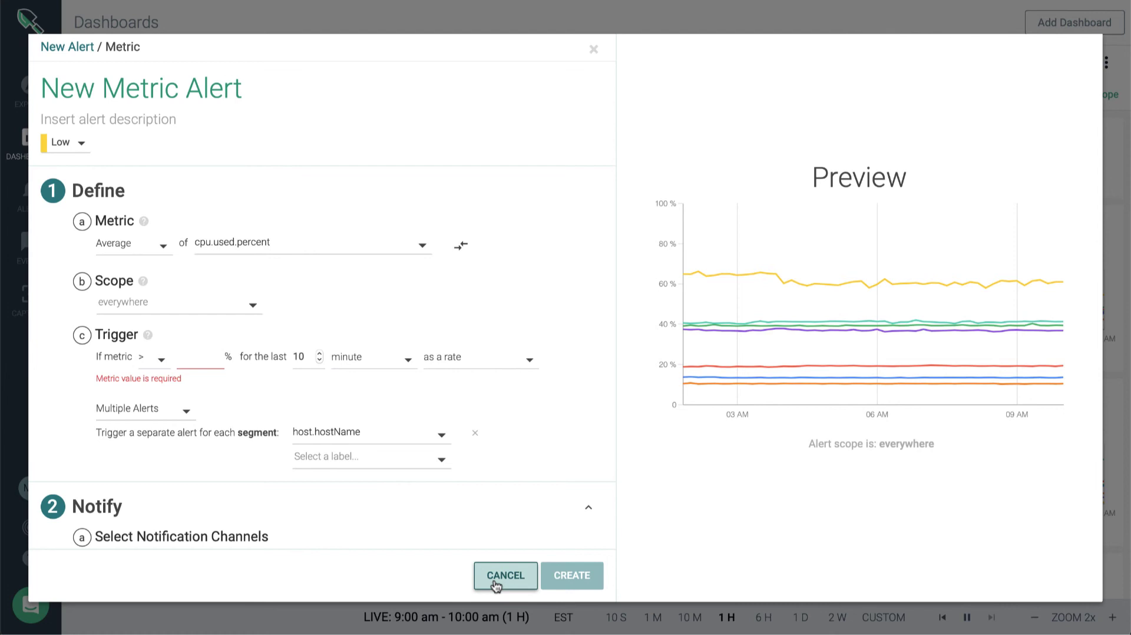
mouse_move(180, 304)
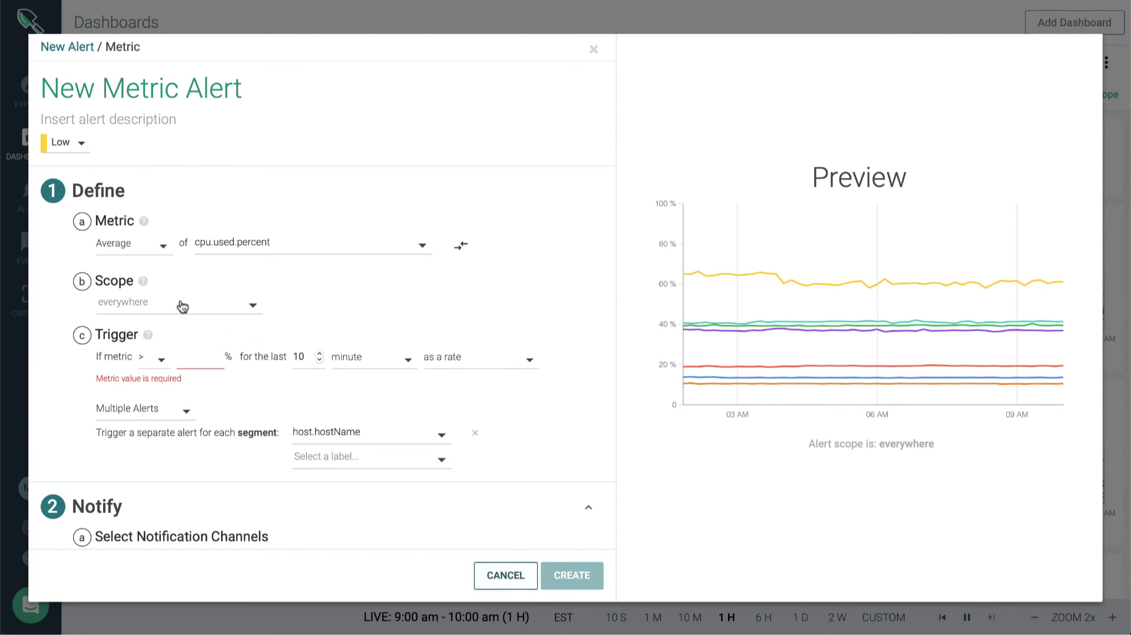
mouse_move(293, 267)
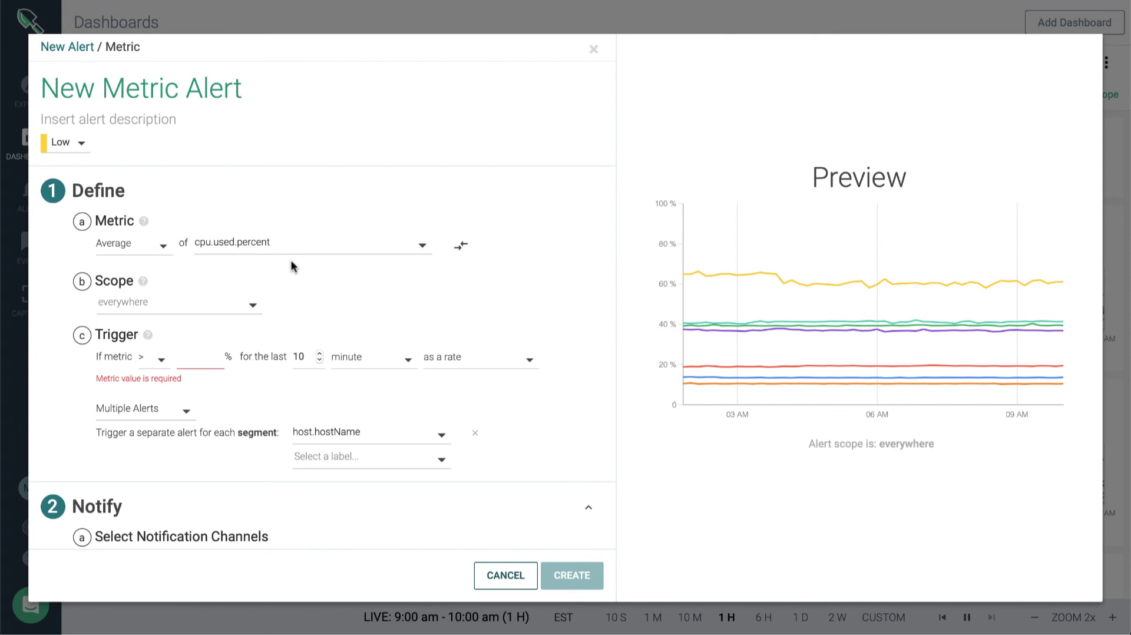
mouse_move(410, 556)
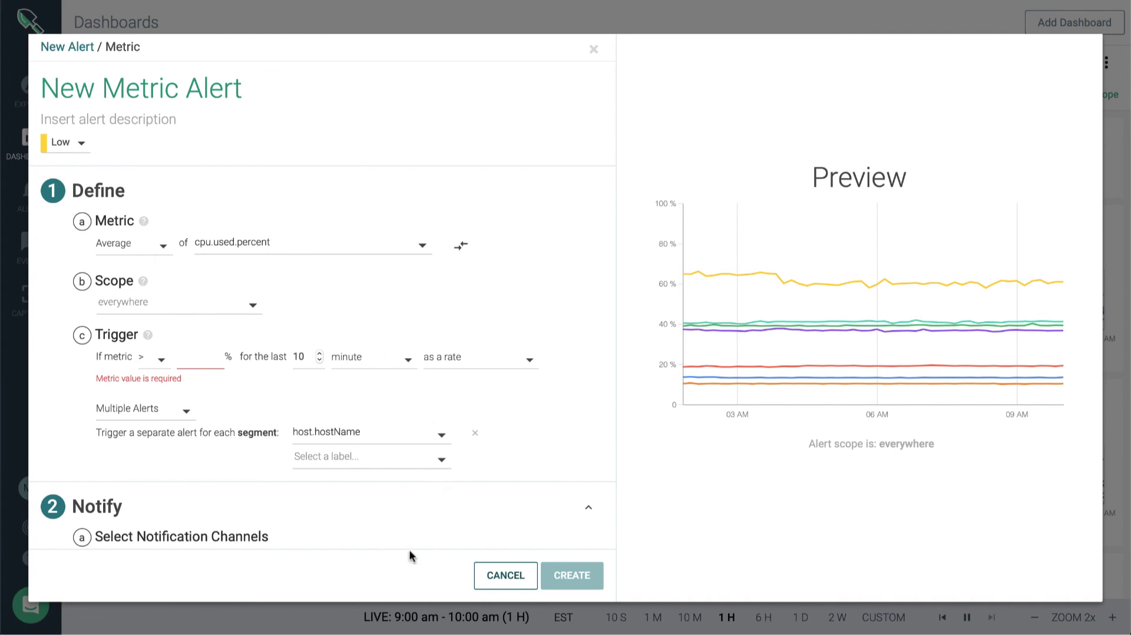